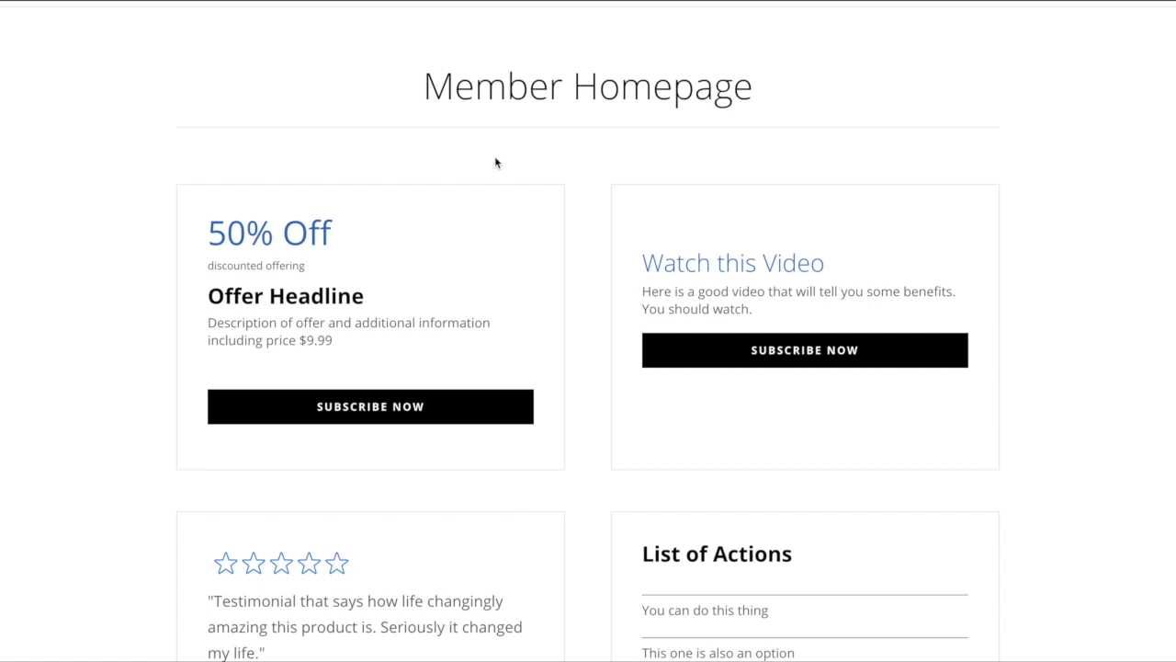
mouse_move(144, 195)
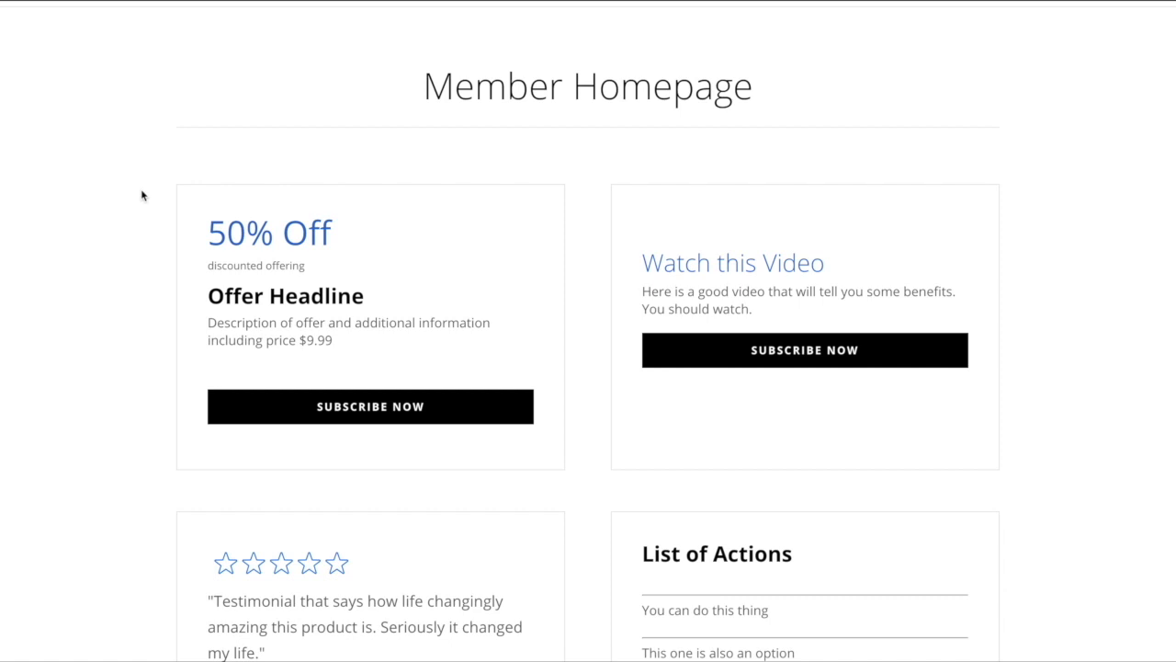
mouse_move(59, 209)
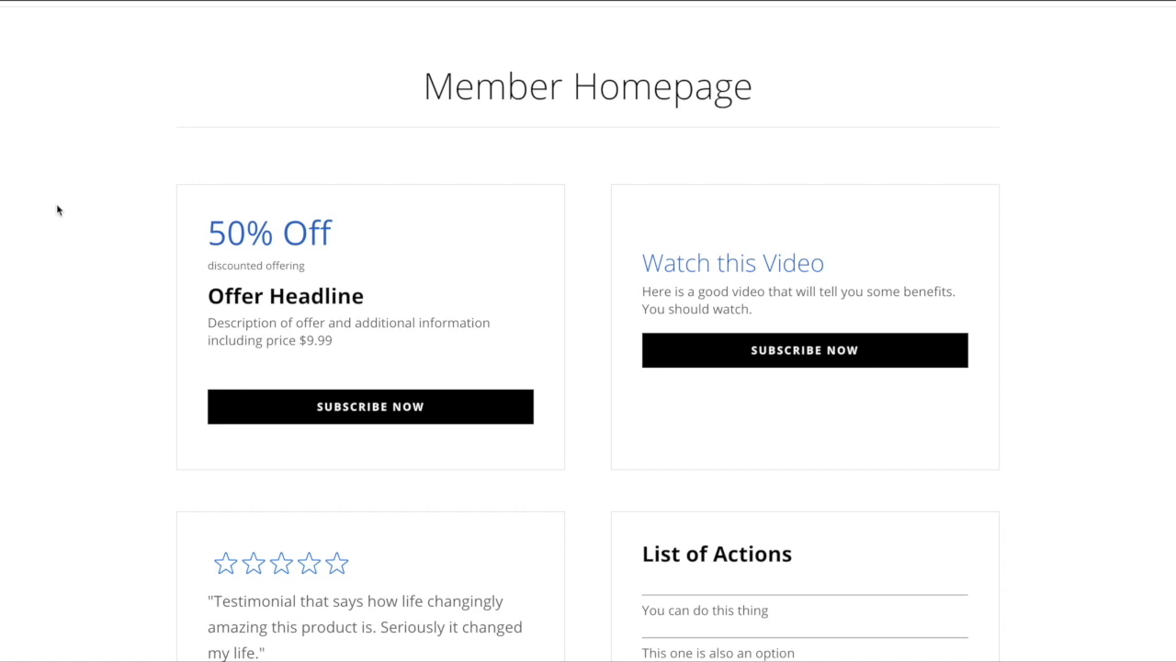
Scroll down the backend layout to the two-column Code row that gets removed.
scroll(down, 3)
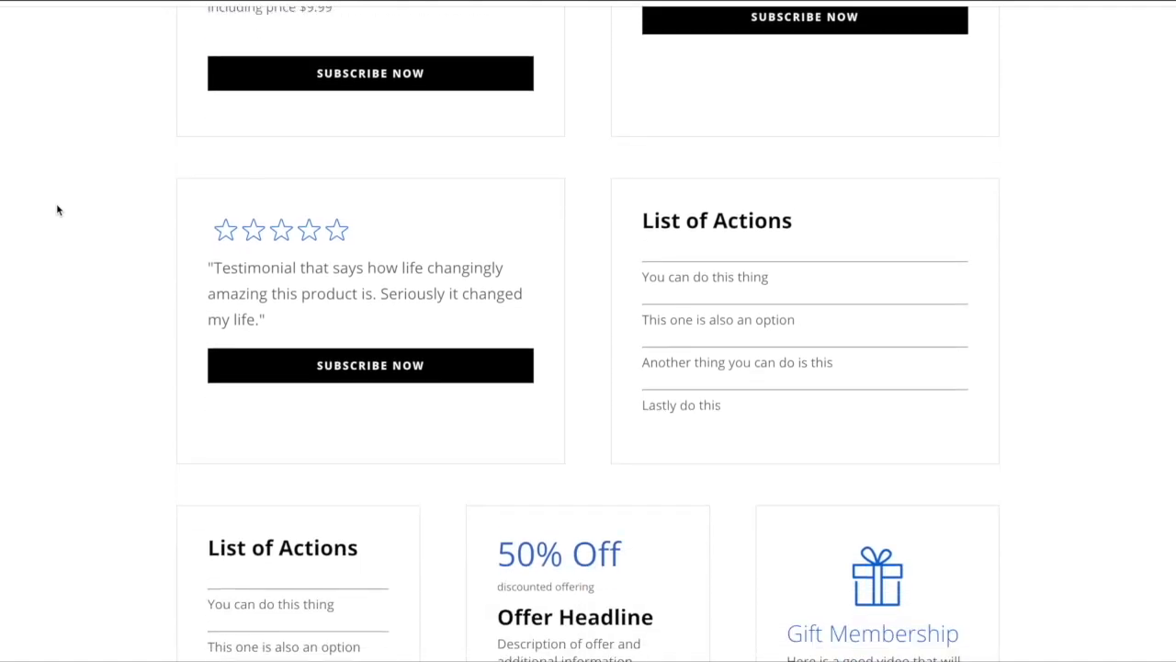
scroll(down, 3)
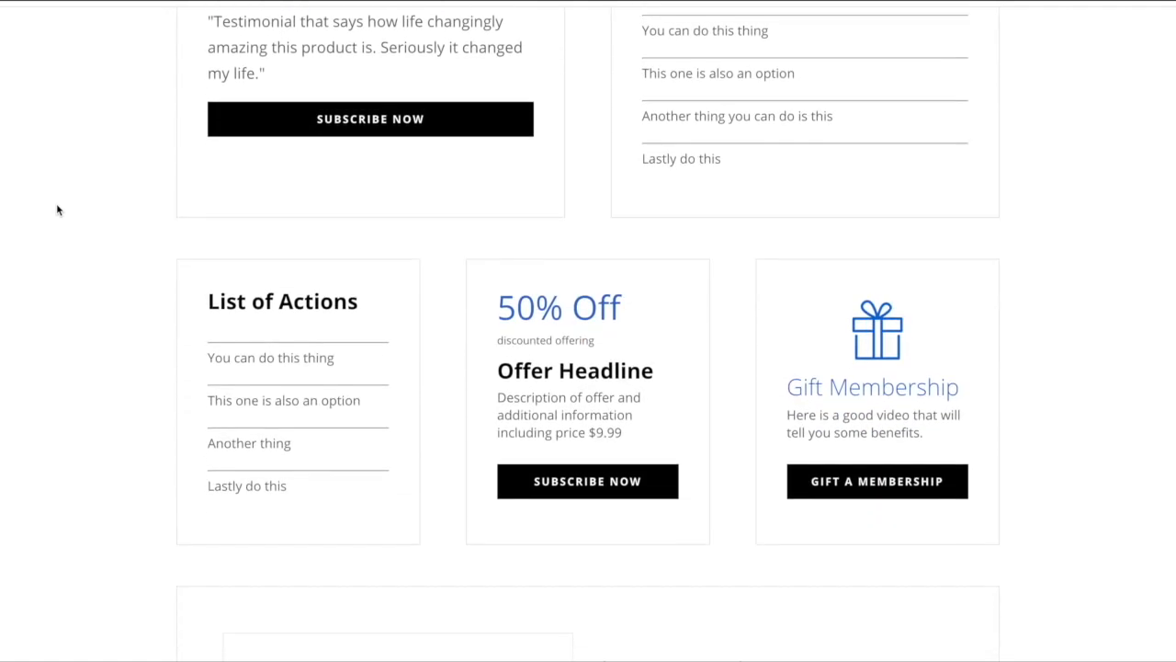
scroll(down, 3)
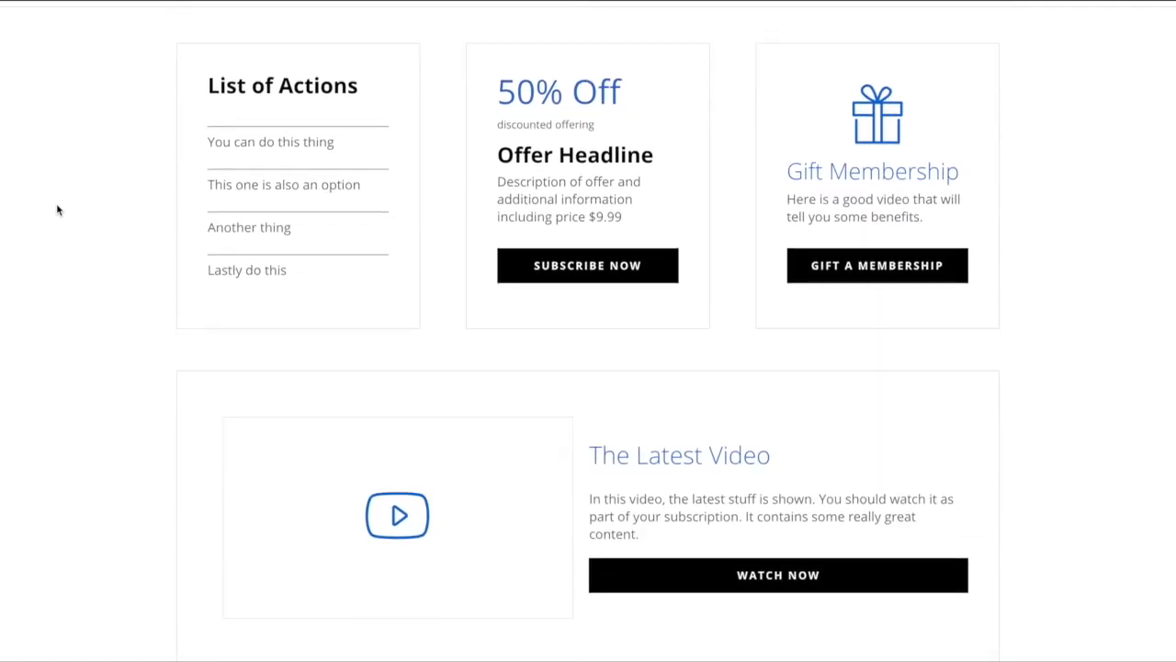
scroll(down, 3)
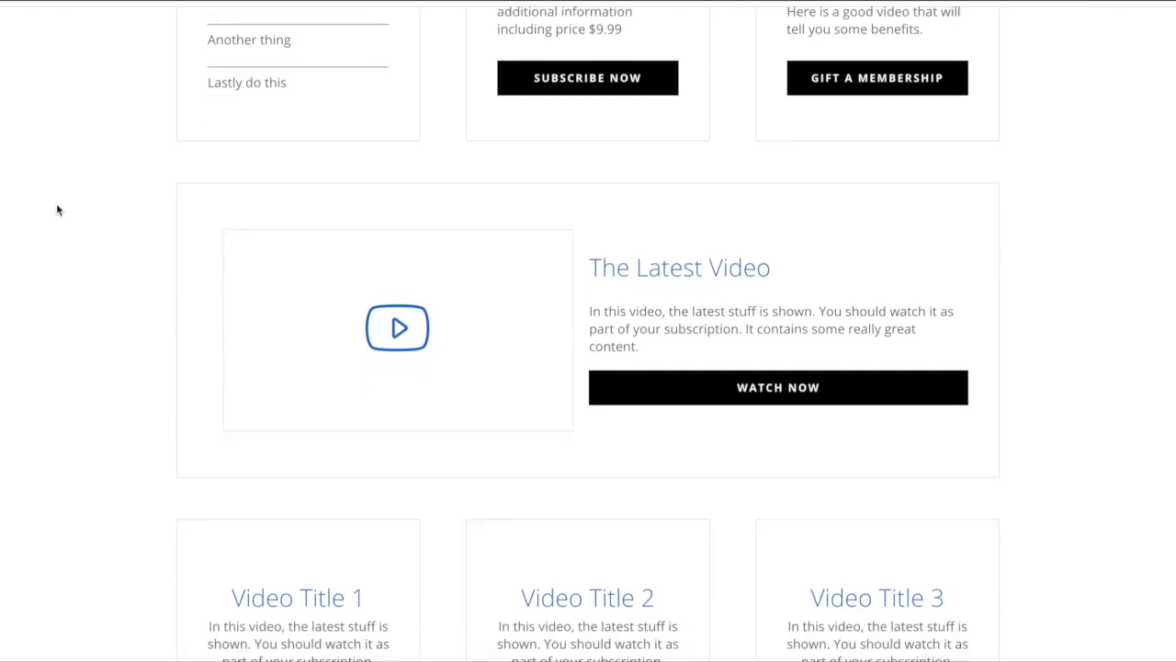
scroll(down, 3)
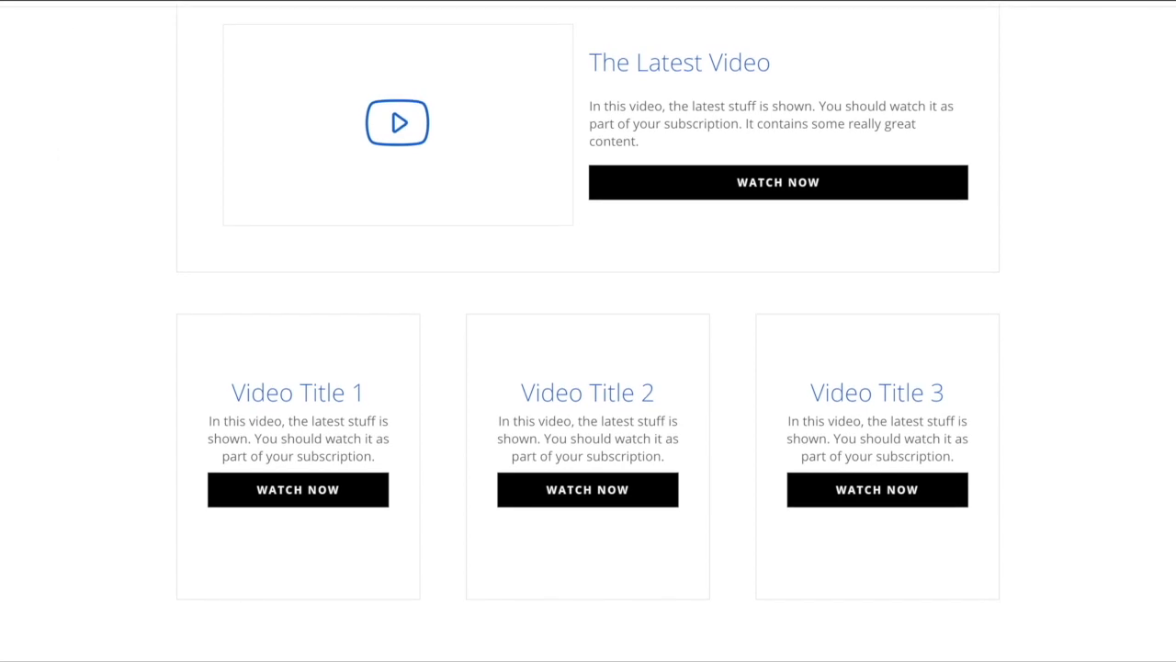
mouse_move(58, 209)
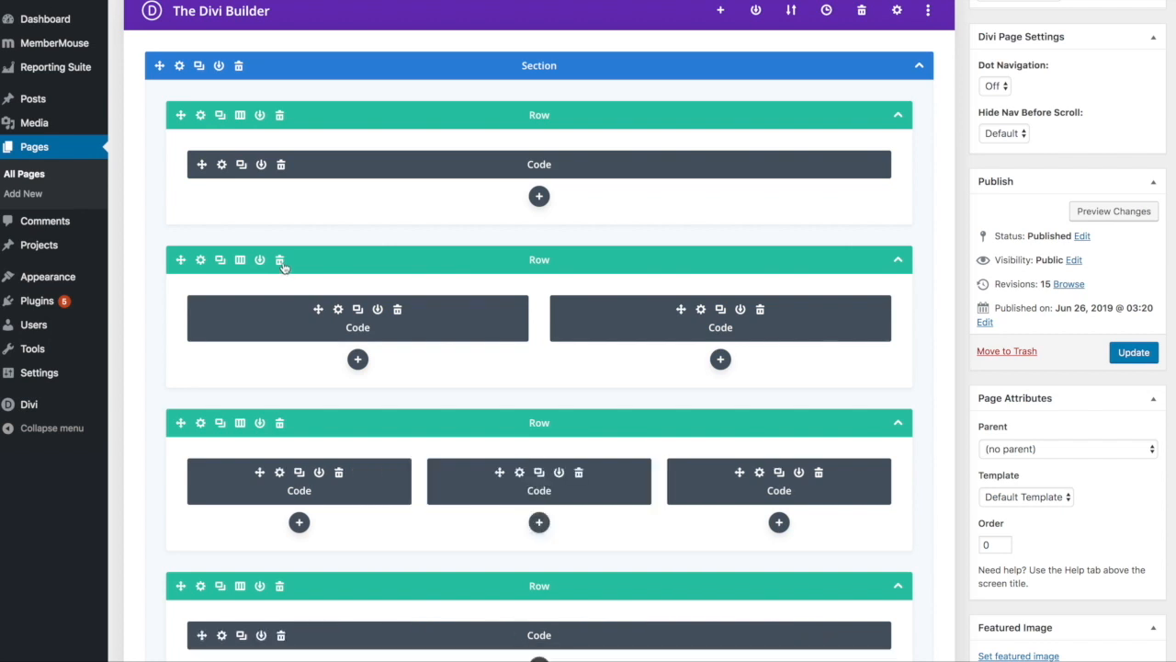
scroll(down, 3)
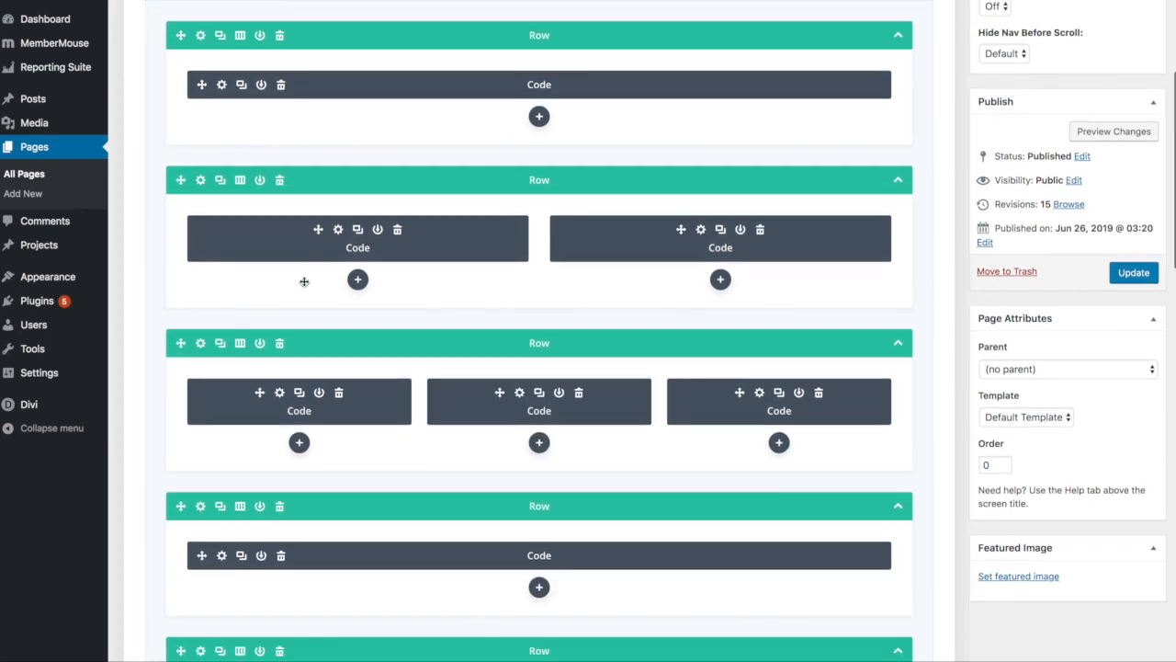
mouse_move(279, 180)
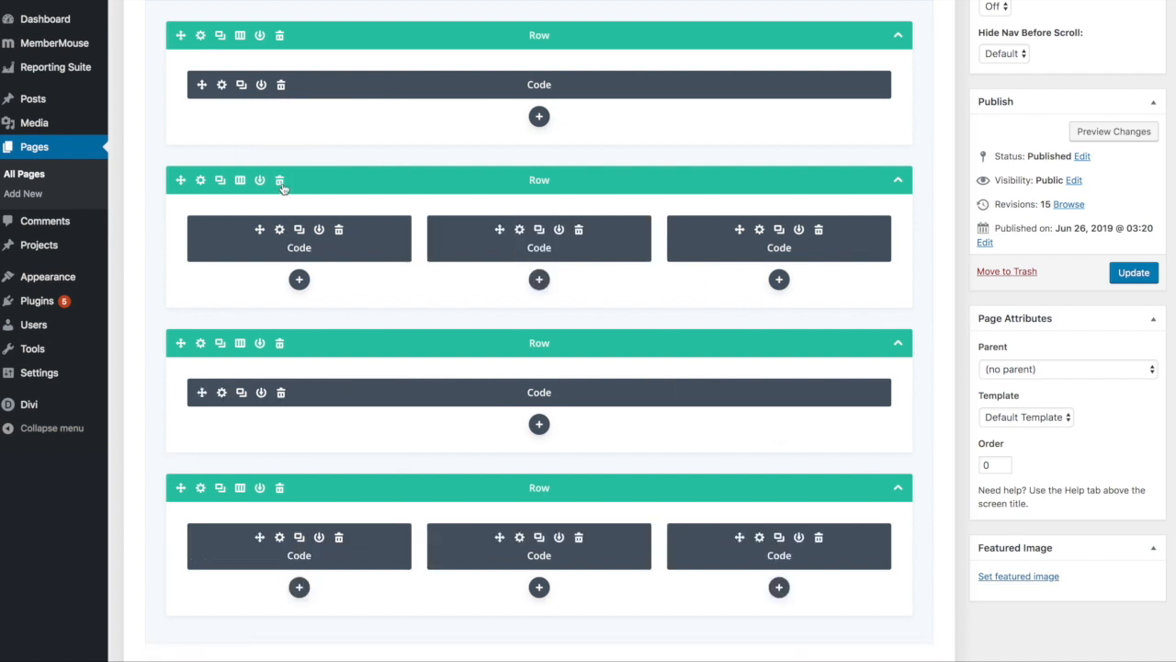
scroll(down, 3)
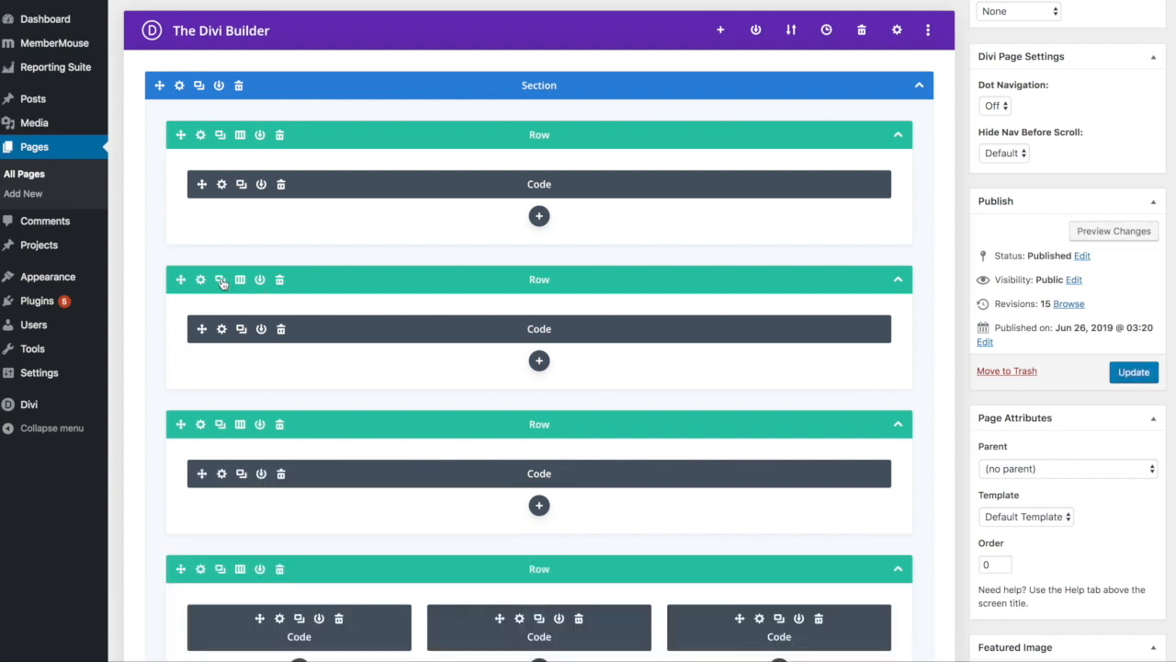
Delete the third row's Code module and switch the row to a two-column layout.
scroll(down, 3)
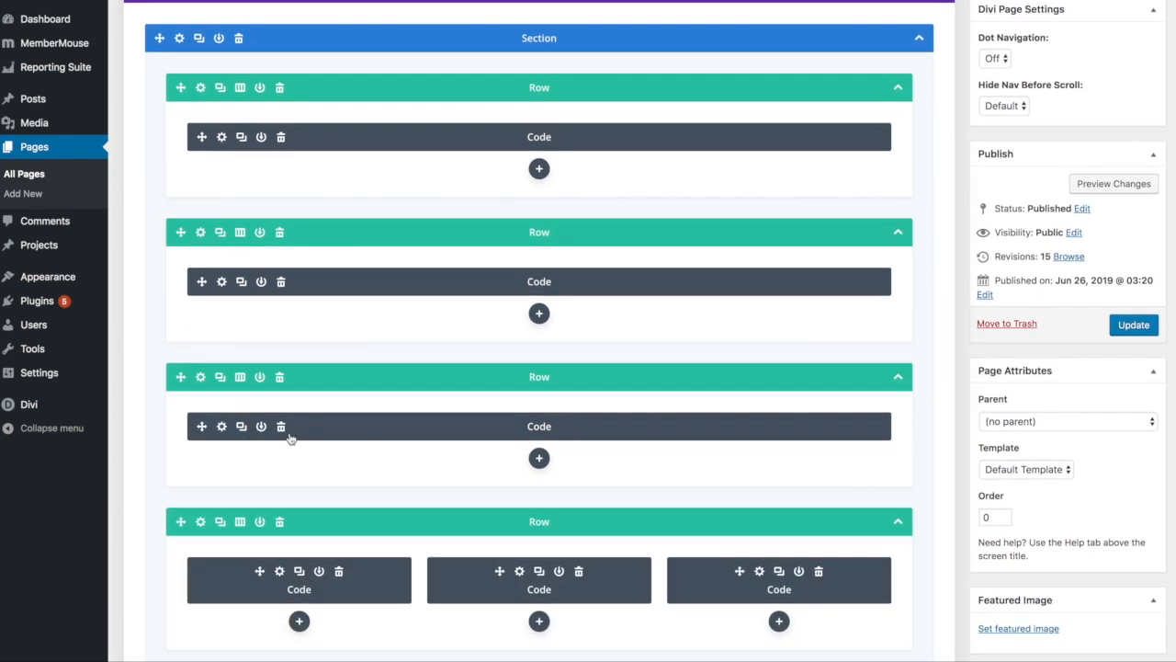
click(280, 427)
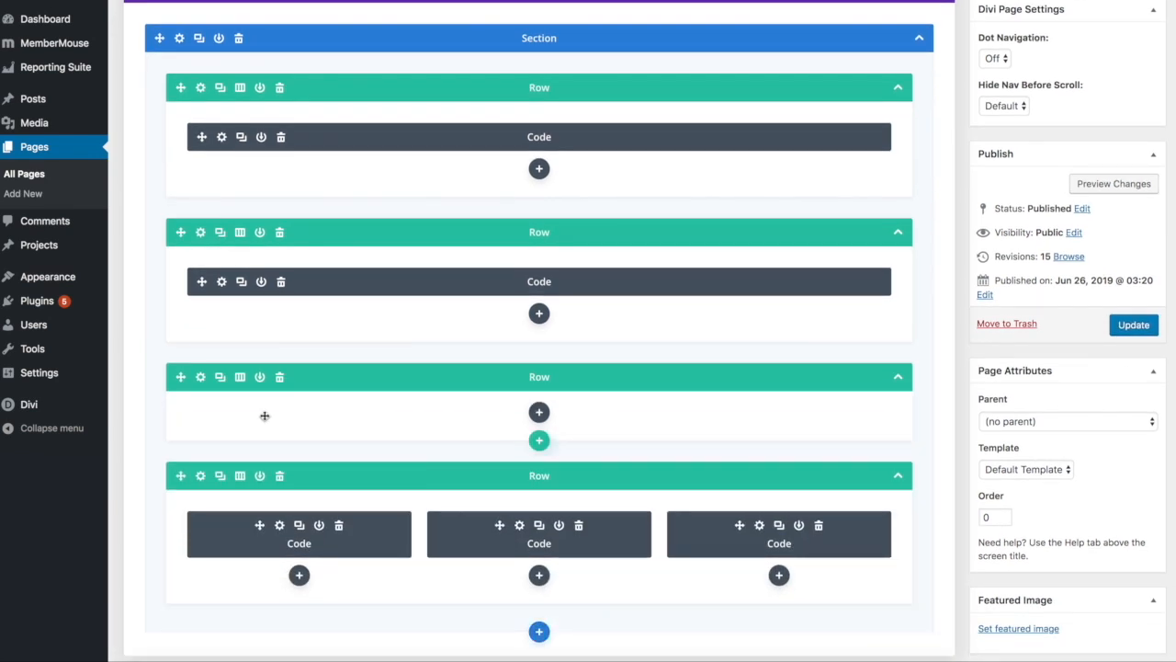
click(538, 412)
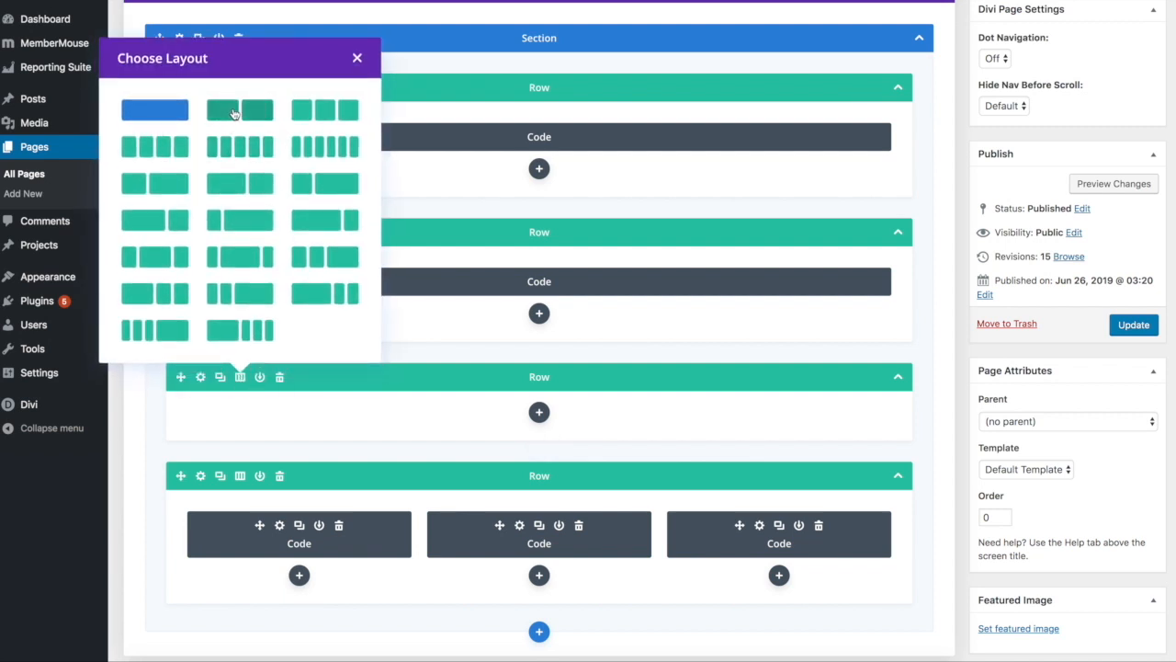
click(356, 57)
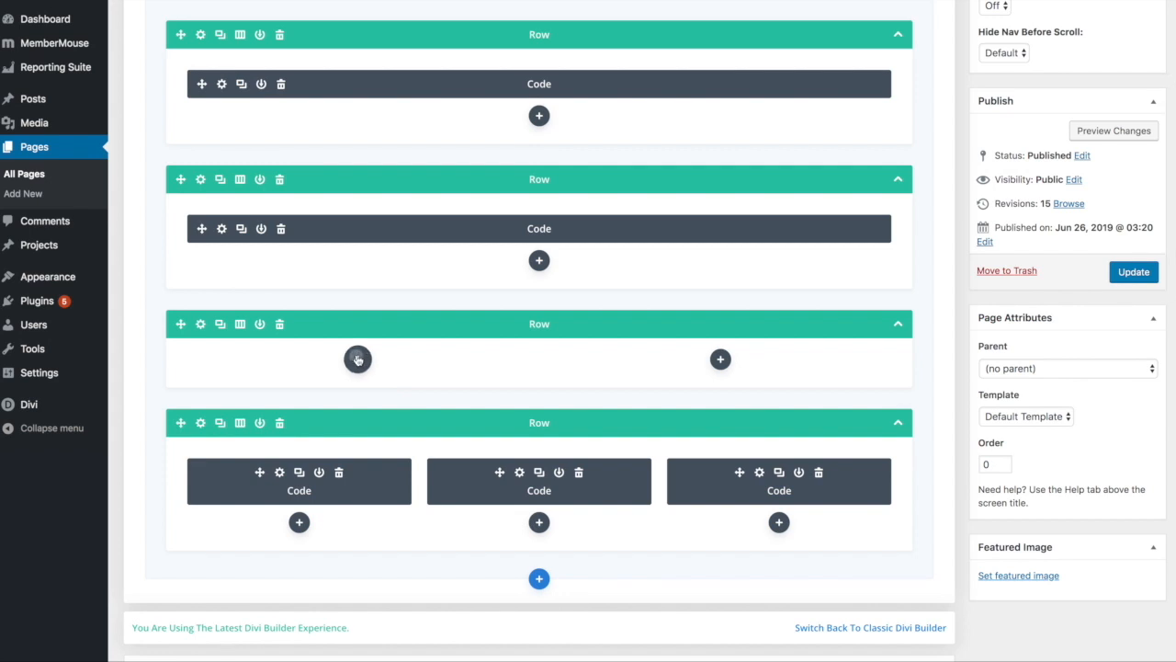
Add a Code module to each of the two columns and update the page.
click(356, 358)
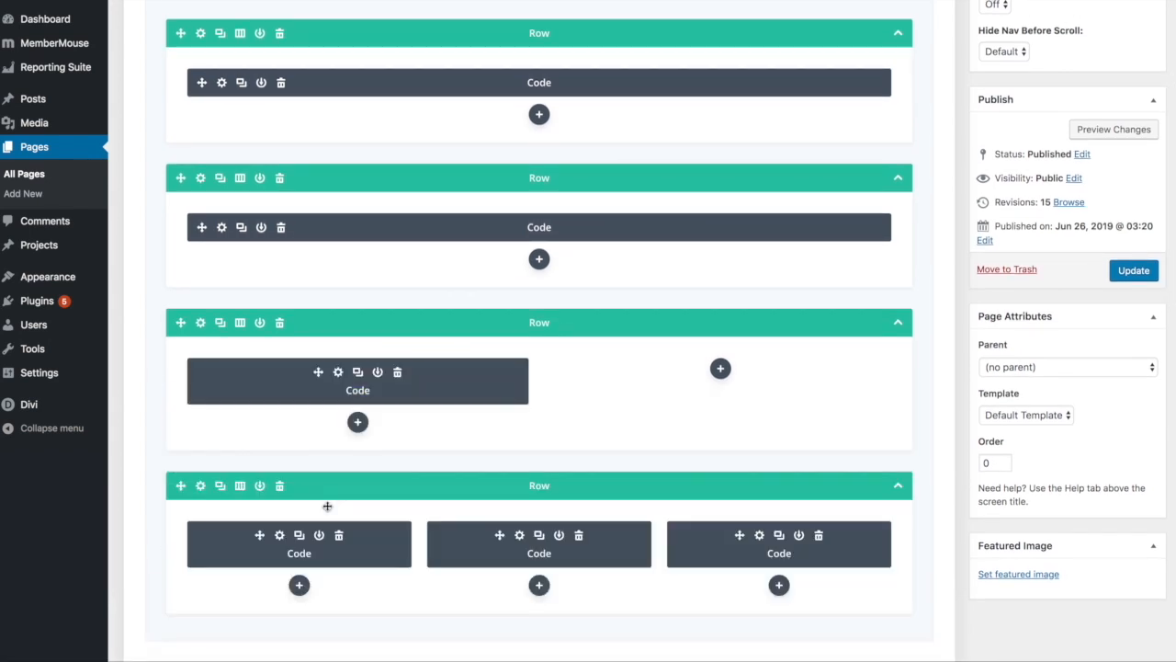
mouse_move(720, 368)
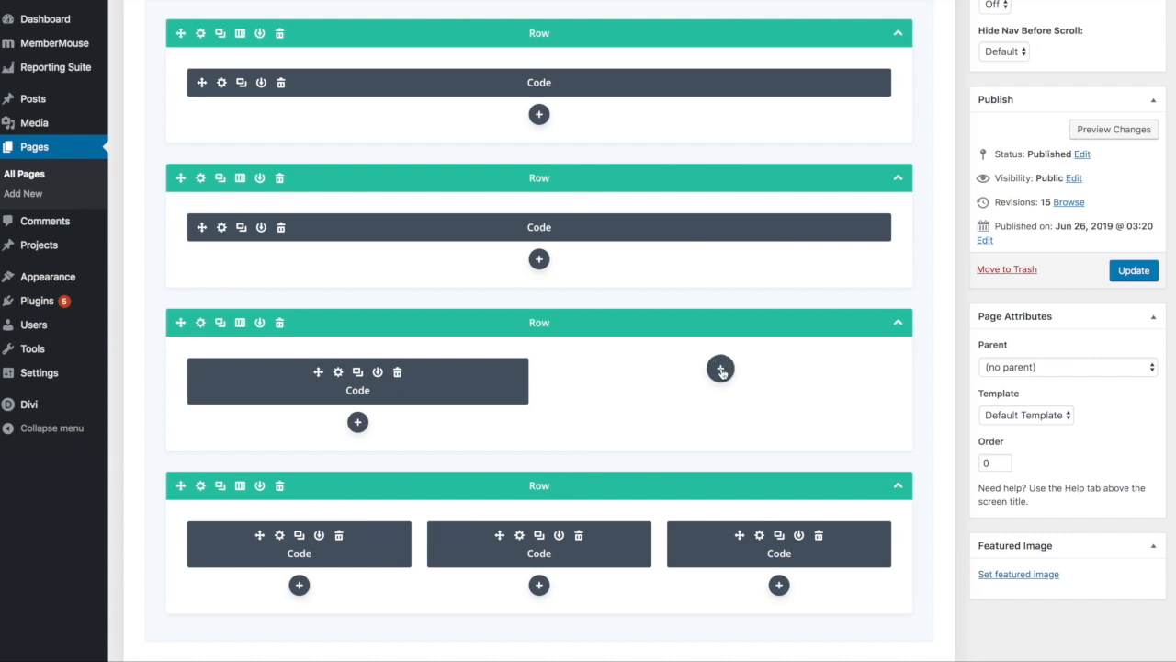
click(721, 368)
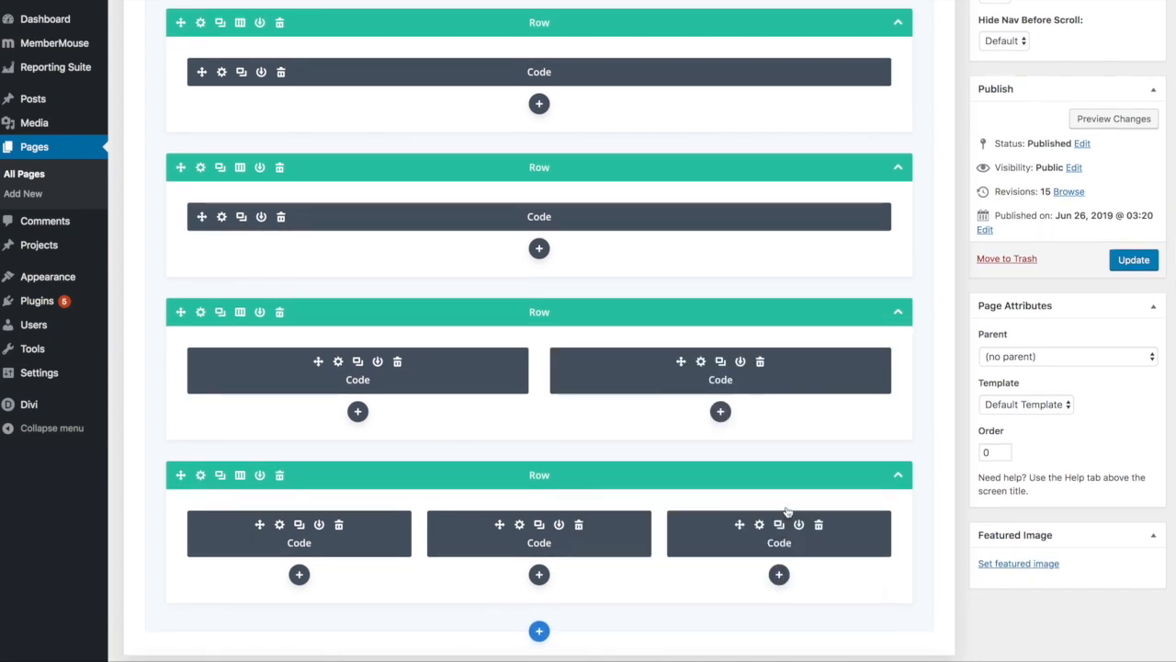
click(1134, 259)
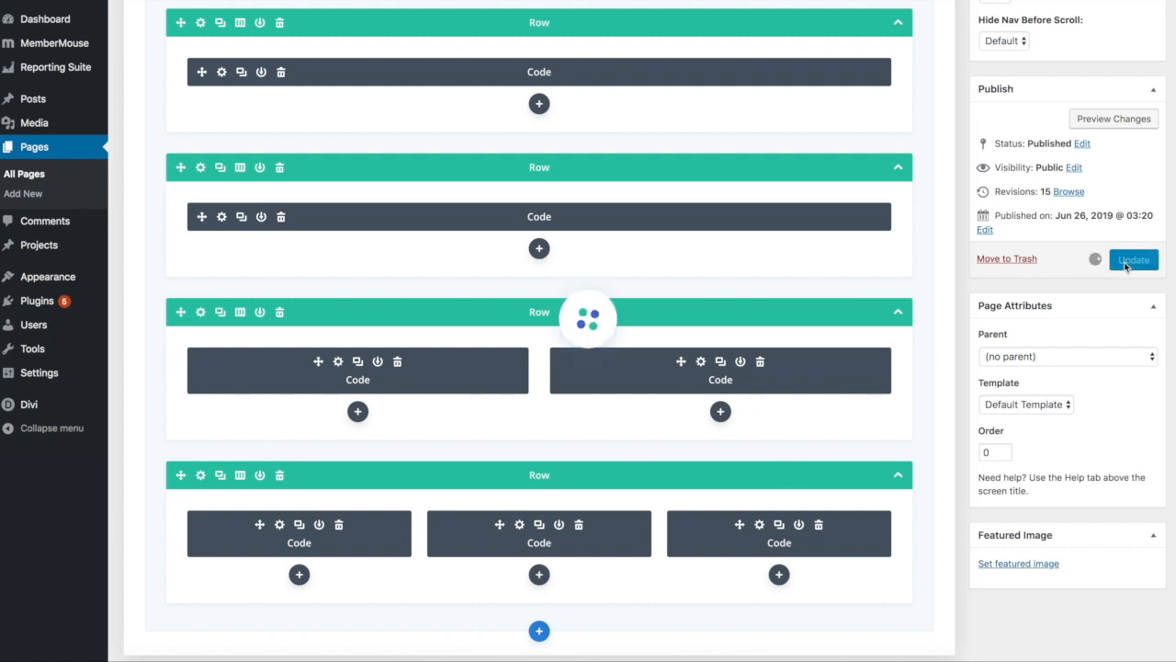
View the live Member Homepage showing the action list and 50% Off offer above the Latest Video.
click(1132, 259)
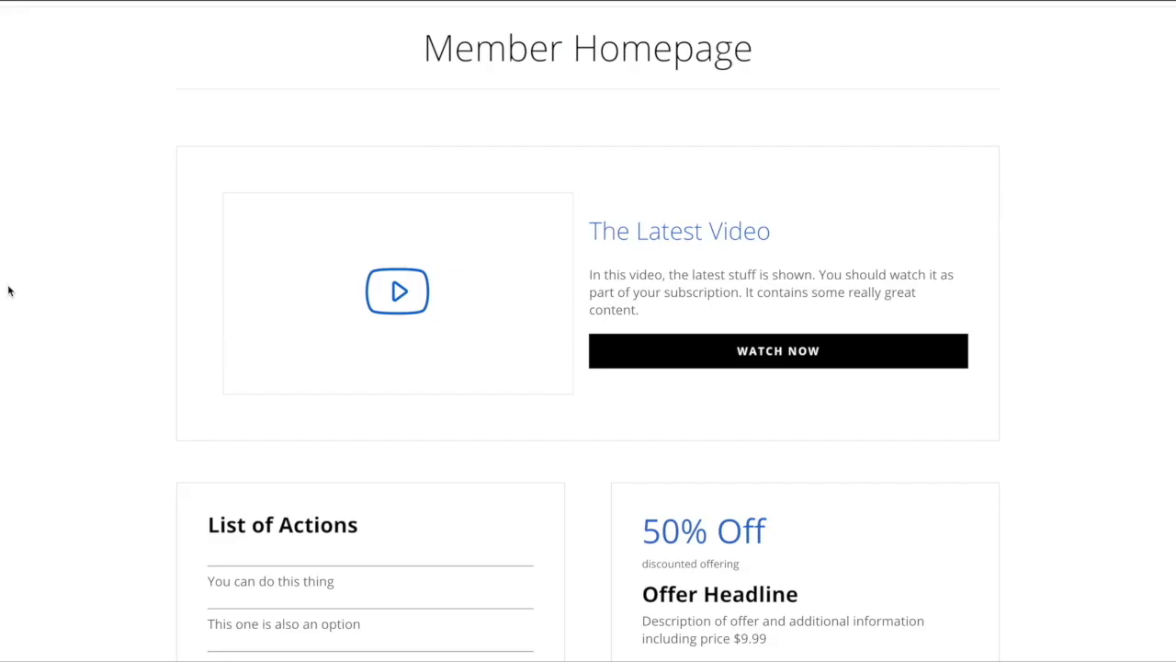
scroll(down, 3)
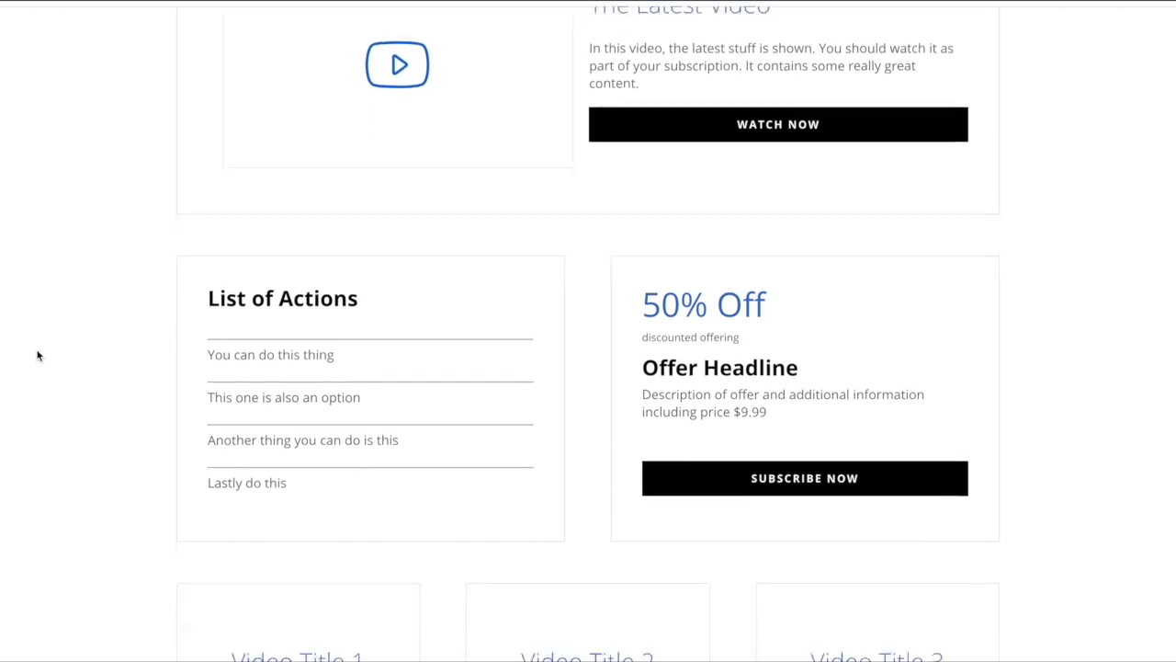
scroll(down, 3)
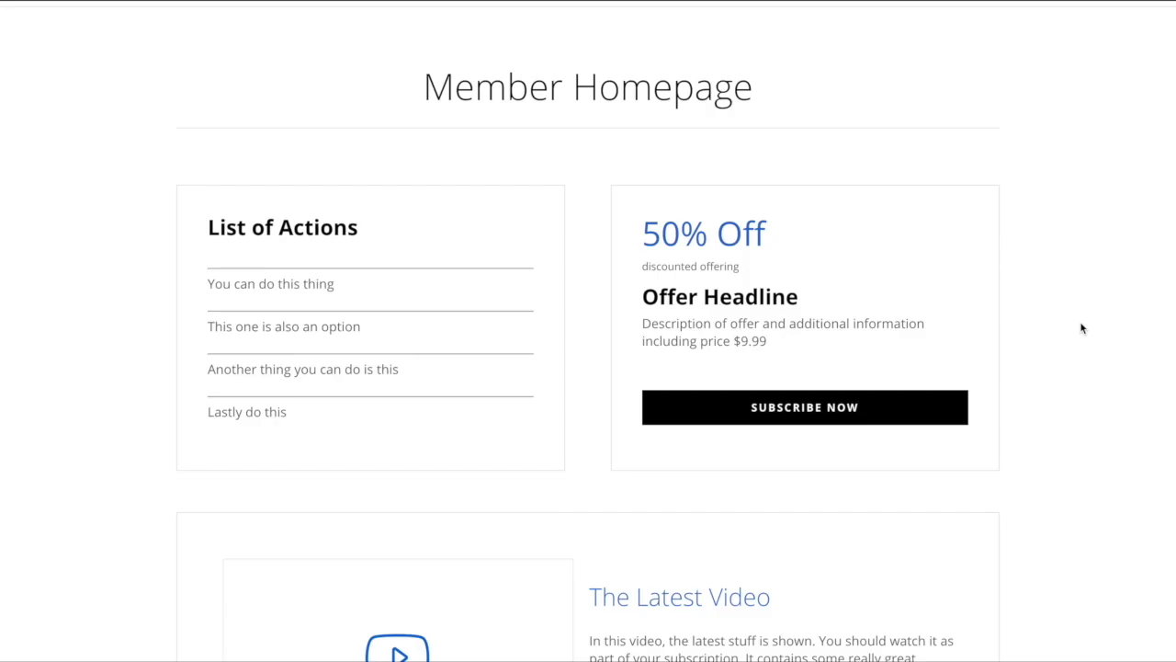
scroll(down, 3)
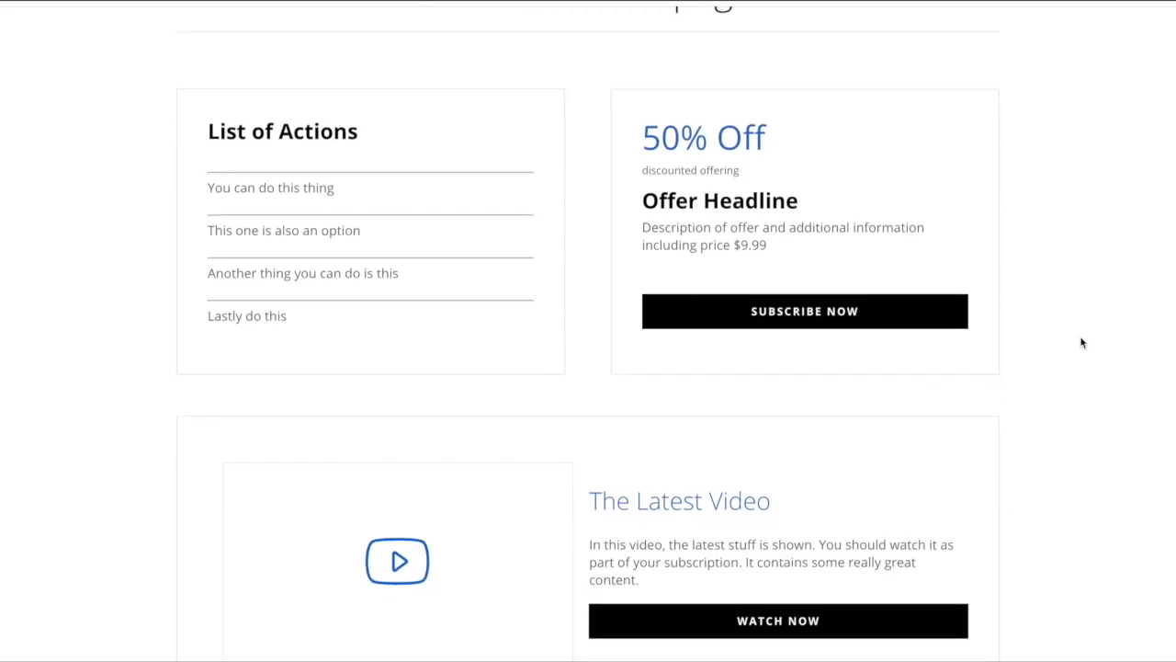
scroll(down, 3)
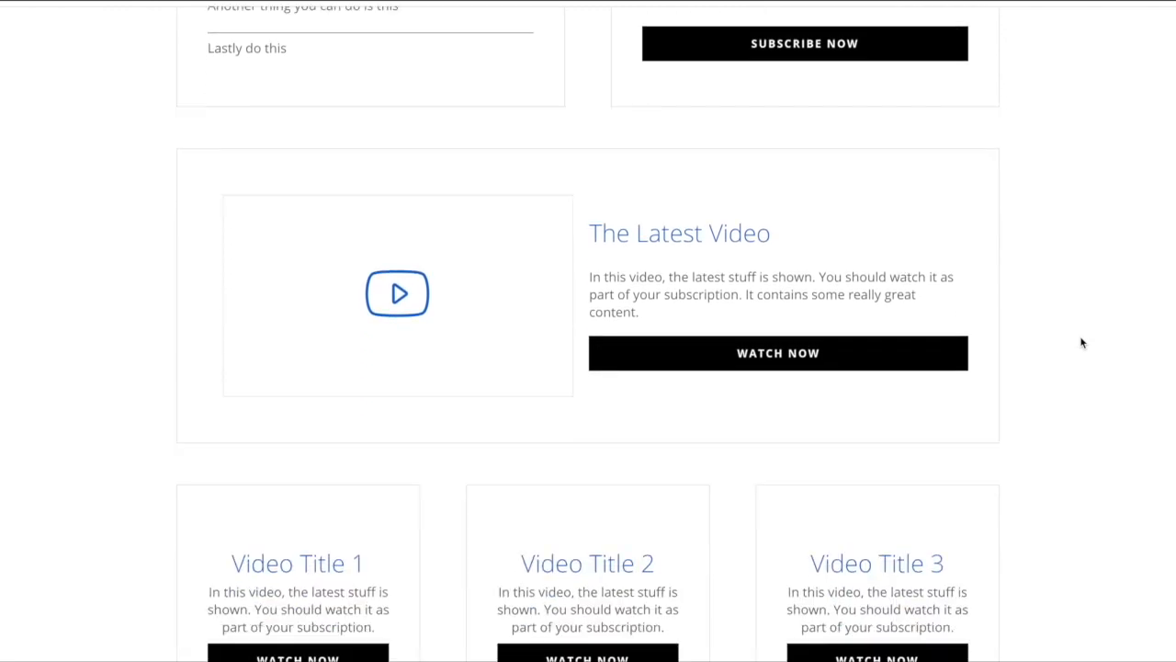
scroll(down, 3)
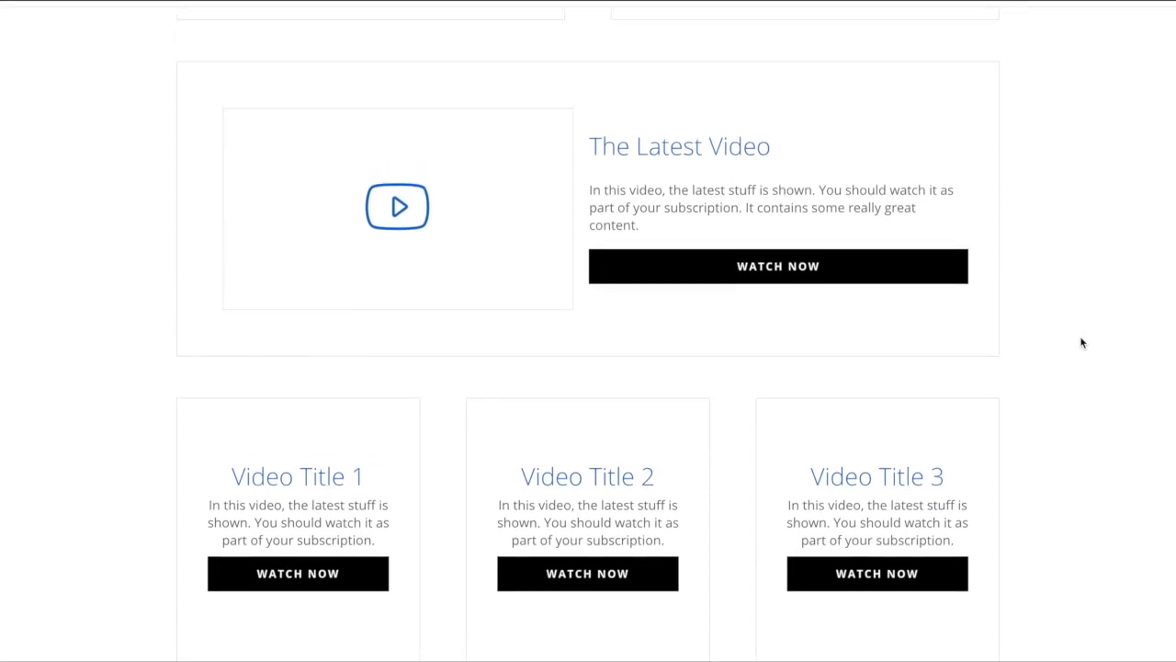
scroll(down, 3)
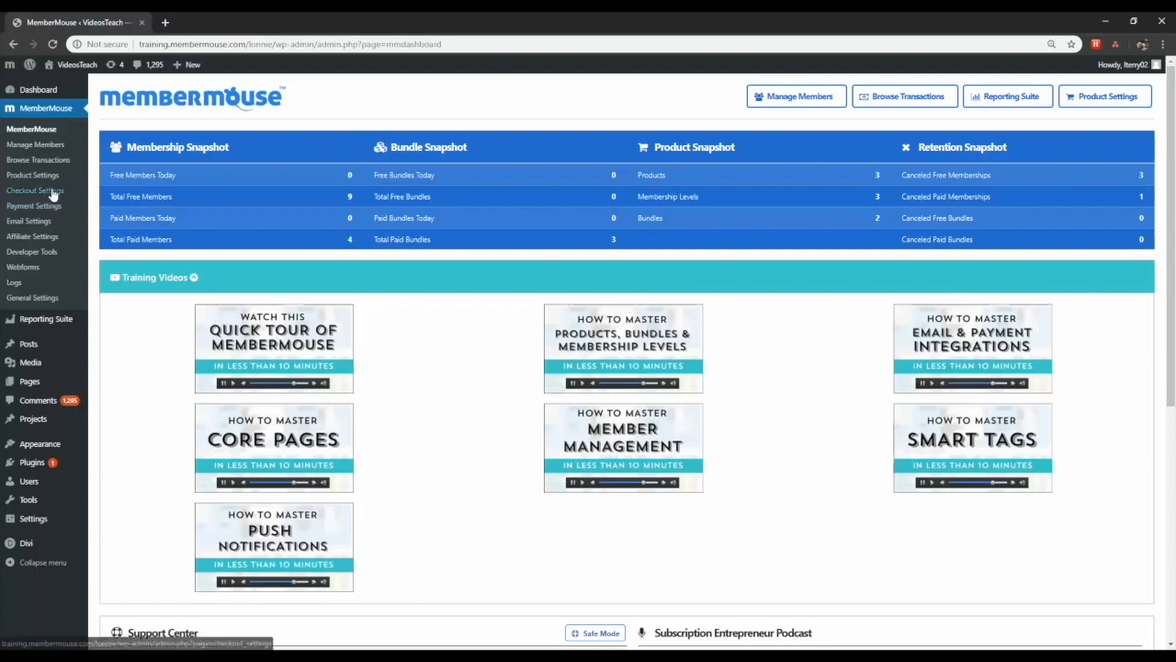
In Checkout Settings, get the top custom field's Form SmartTag, then go to the WordPress Pages list.
click(37, 189)
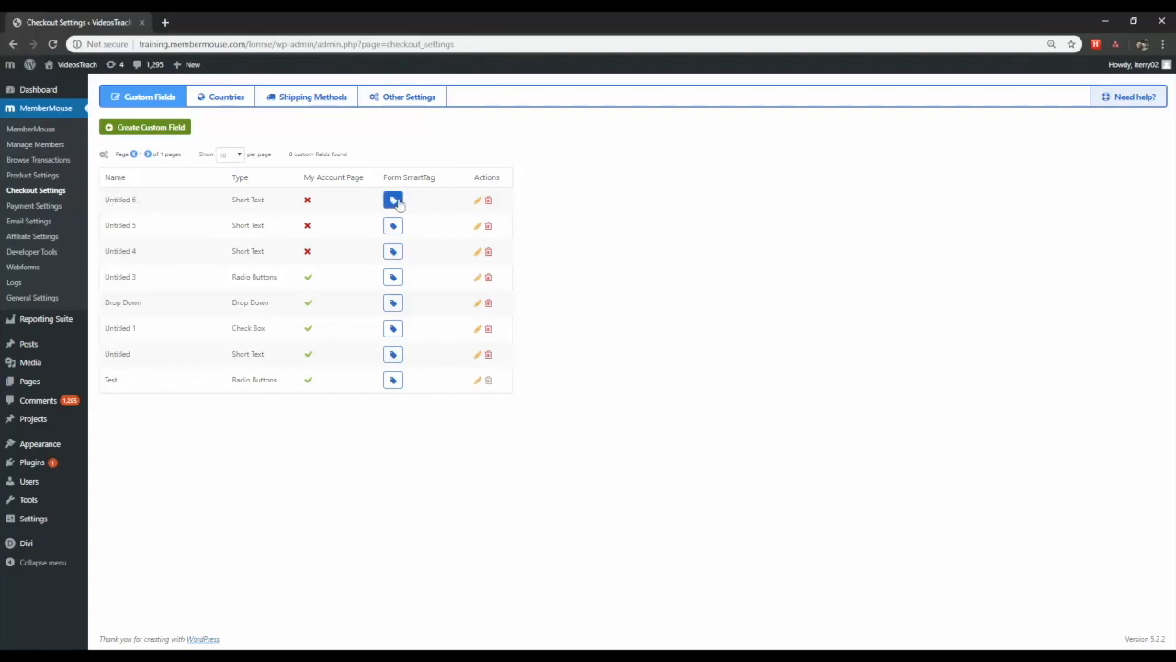
click(393, 199)
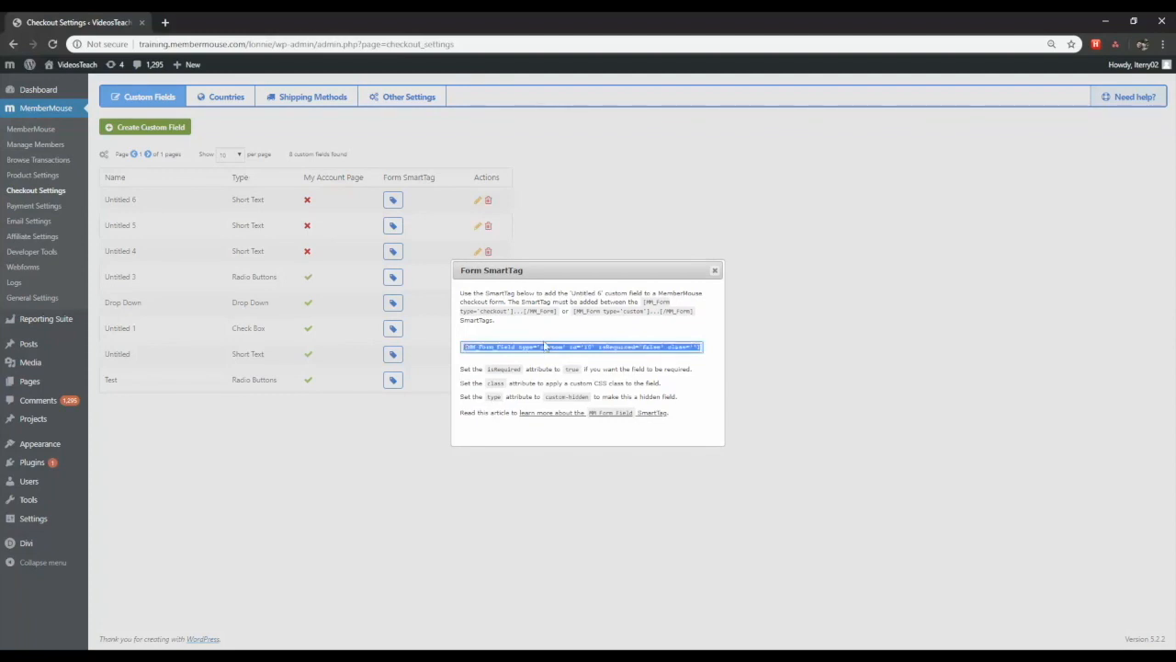
click(714, 269)
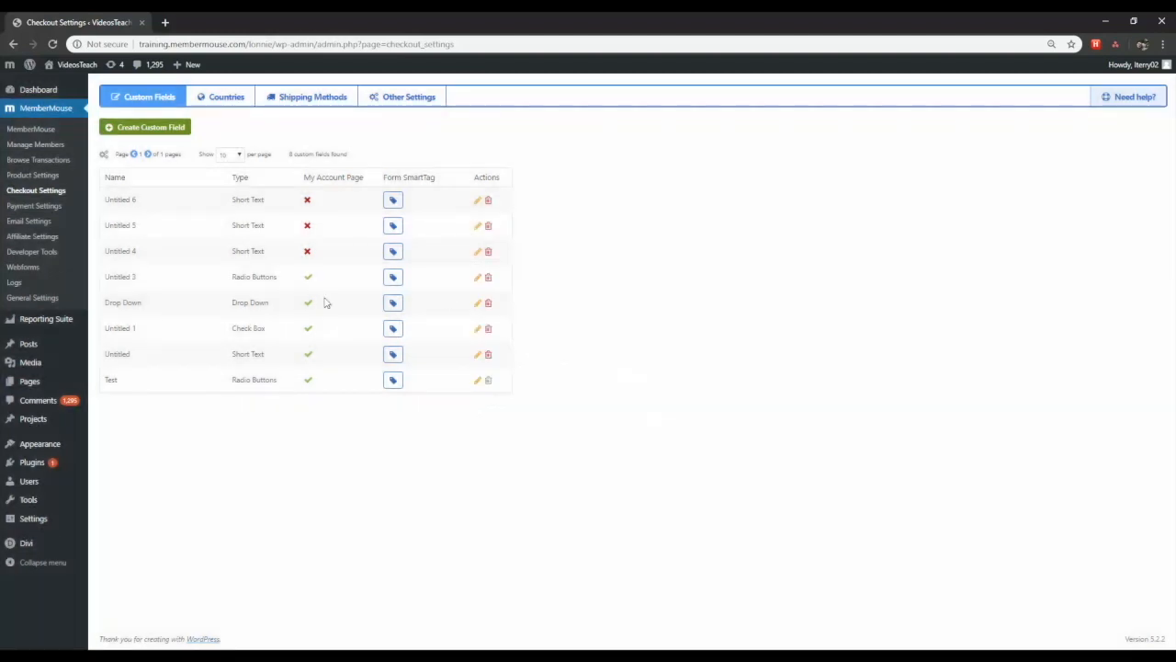
click(30, 189)
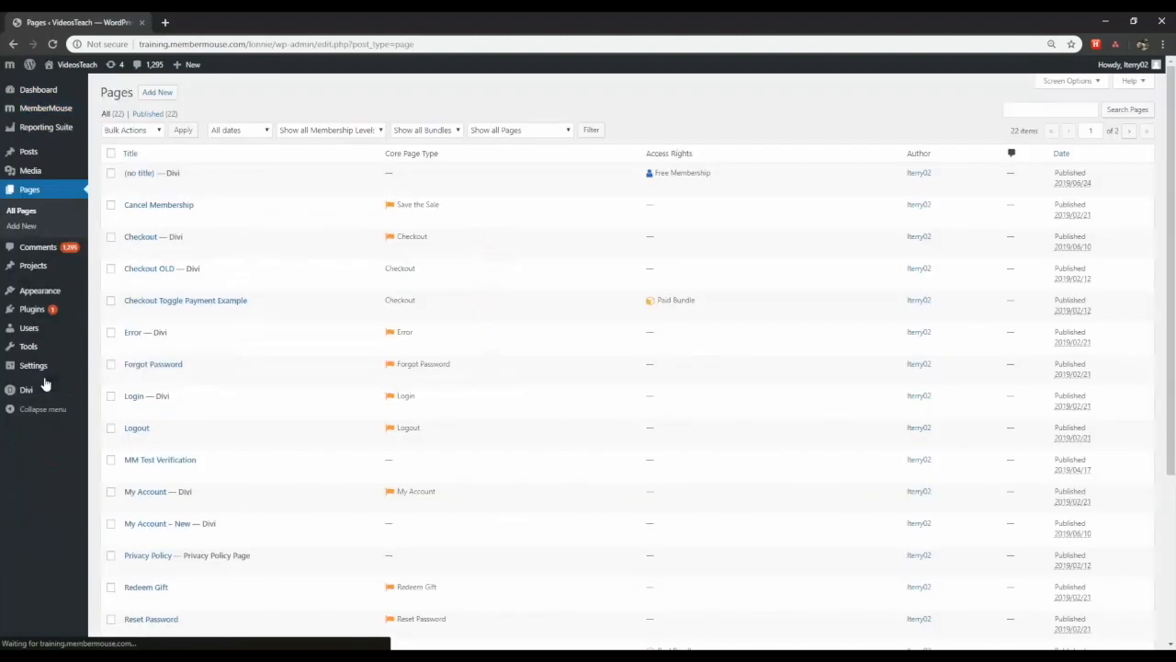
Edit the Checkout page with the Divi visual builder.
click(139, 235)
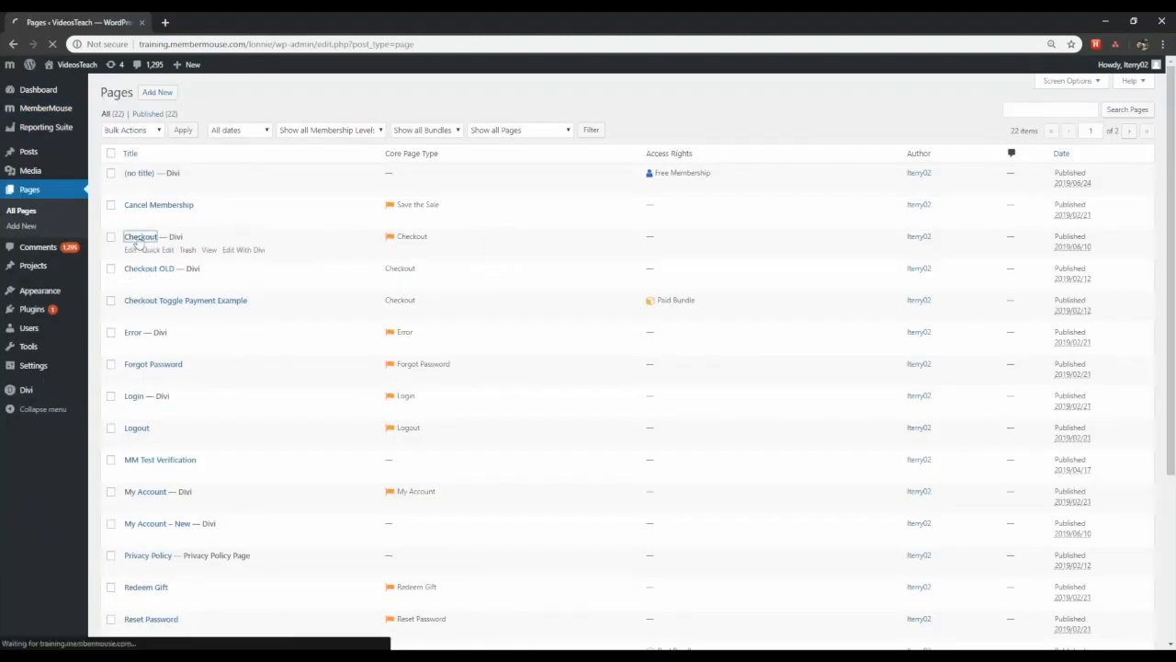
click(140, 236)
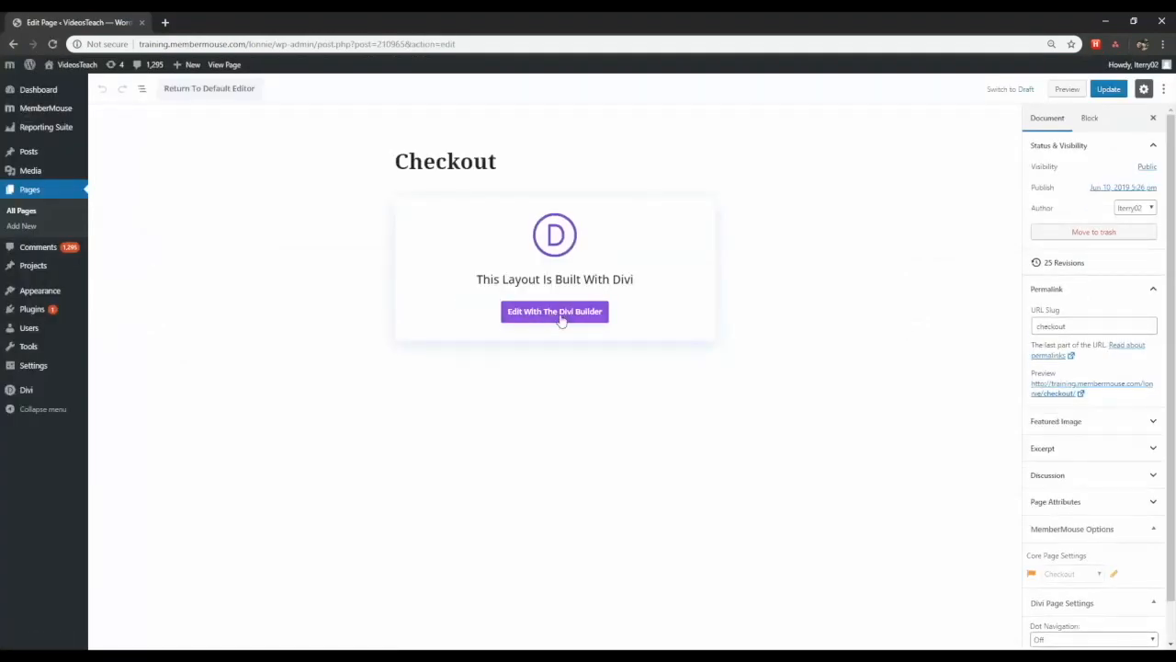
click(555, 311)
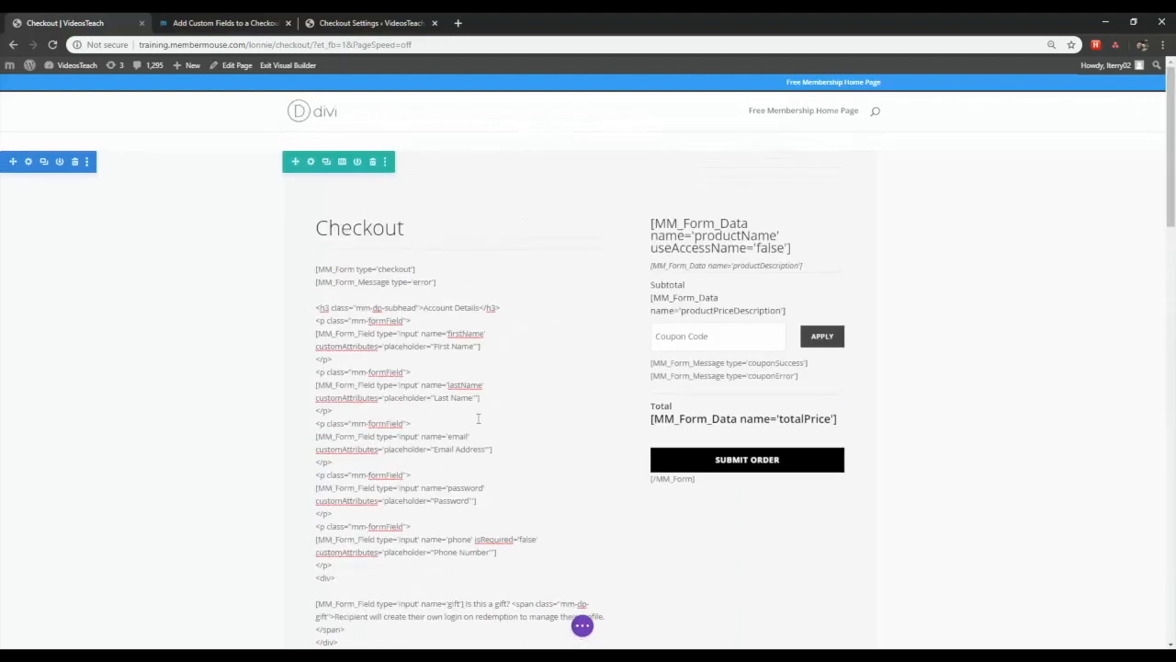
Insert 'Custom field entry: [MM_Form_Field type='custom' id='10' isRequired='false']' after the phone field in the checkout code.
scroll(down, 3)
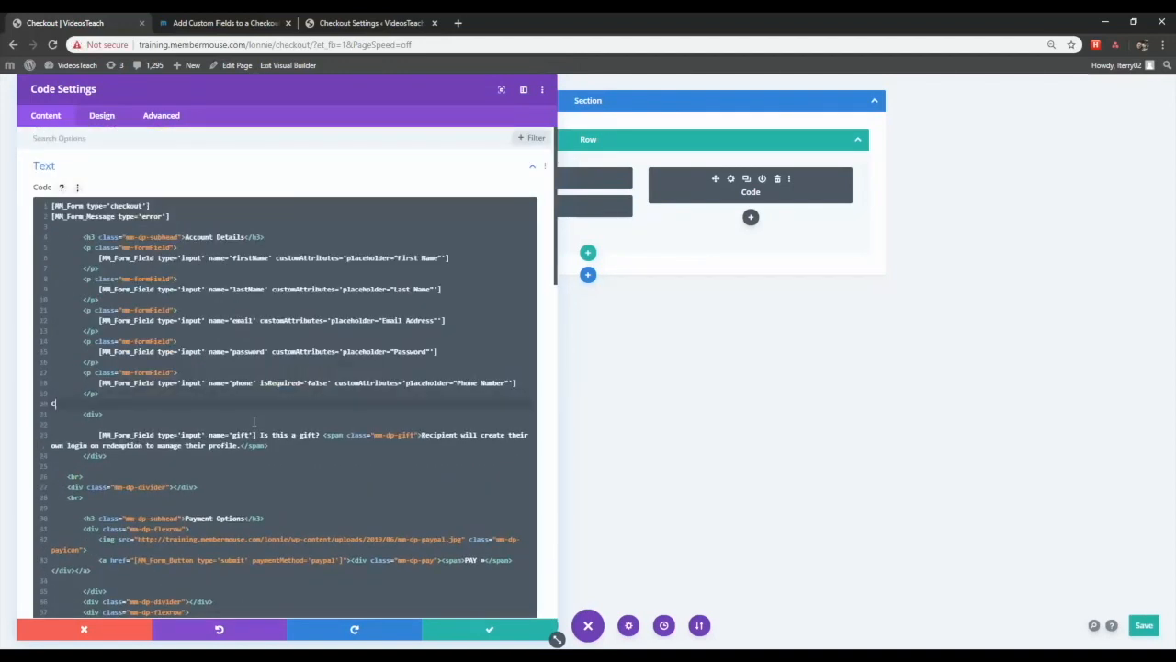
text(Custom field)
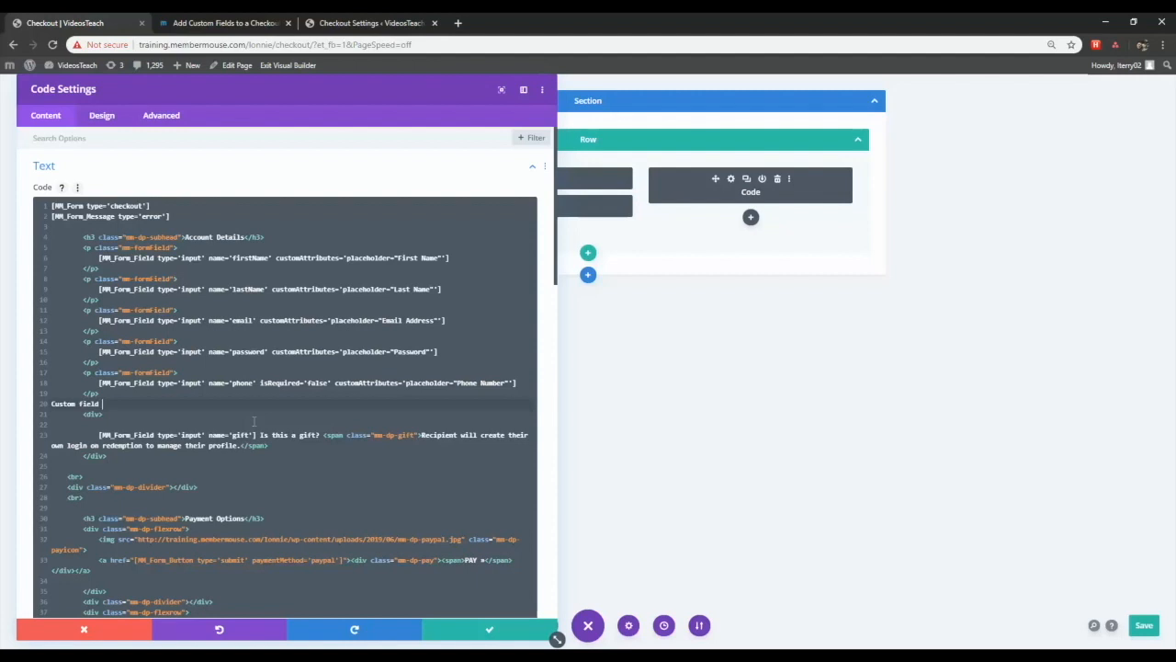
text(entry:)
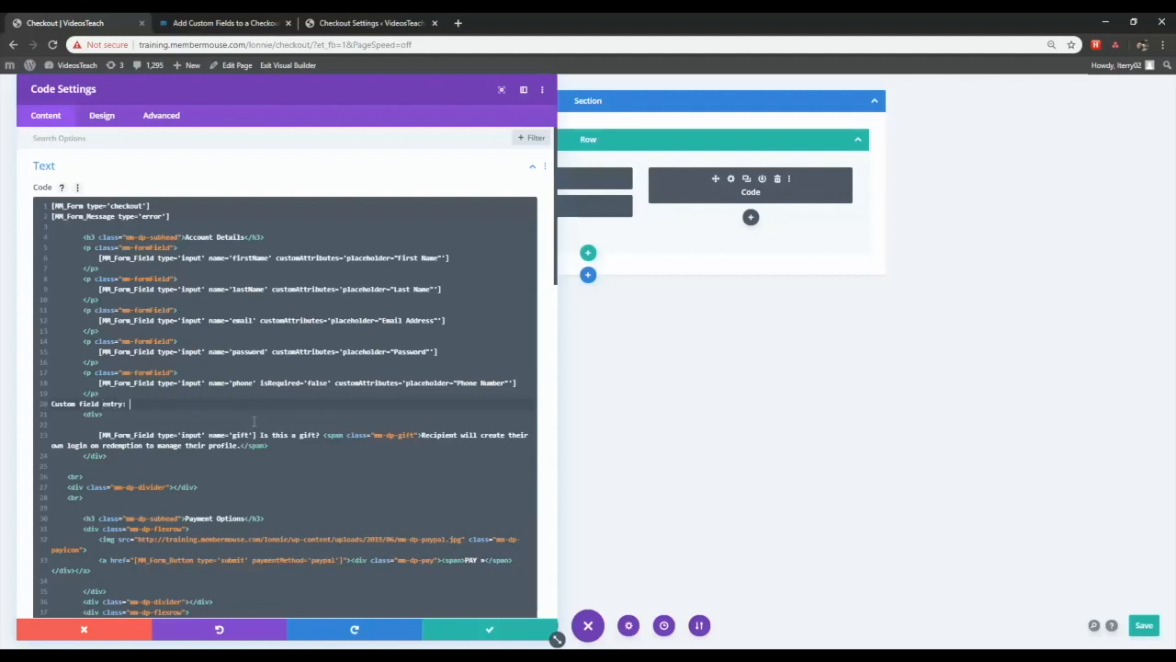
text([MM_Form_Field type='custom' id='10' isRequired='false'])
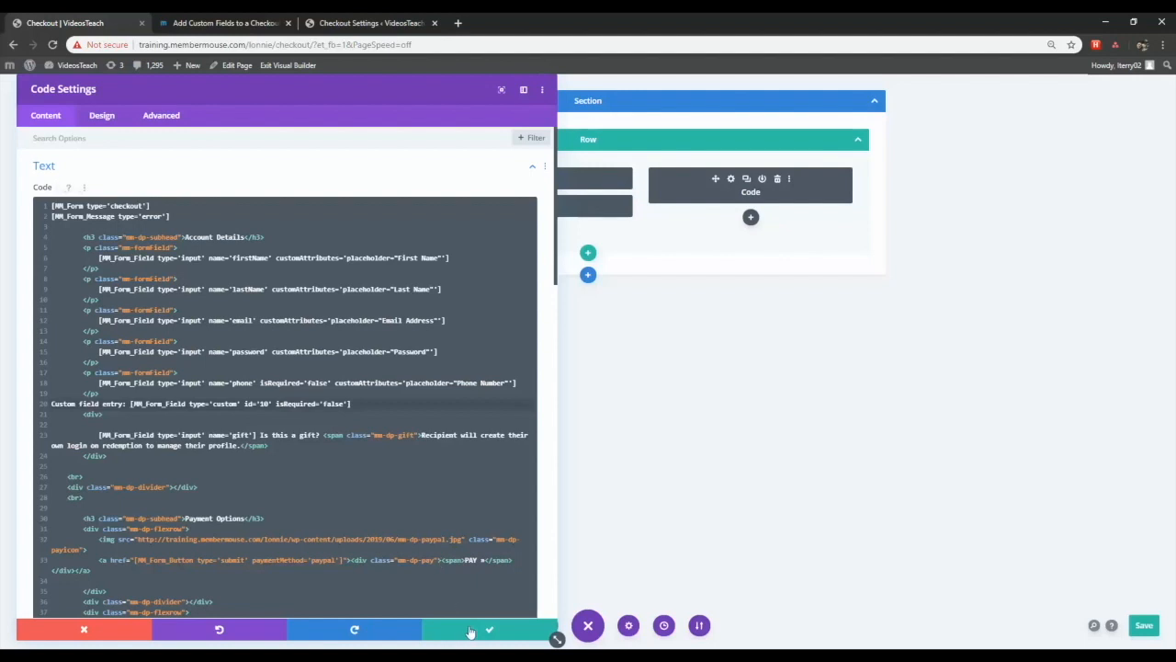
Apply the code edit, save the page and exit the builder to the live Checkout page.
click(489, 629)
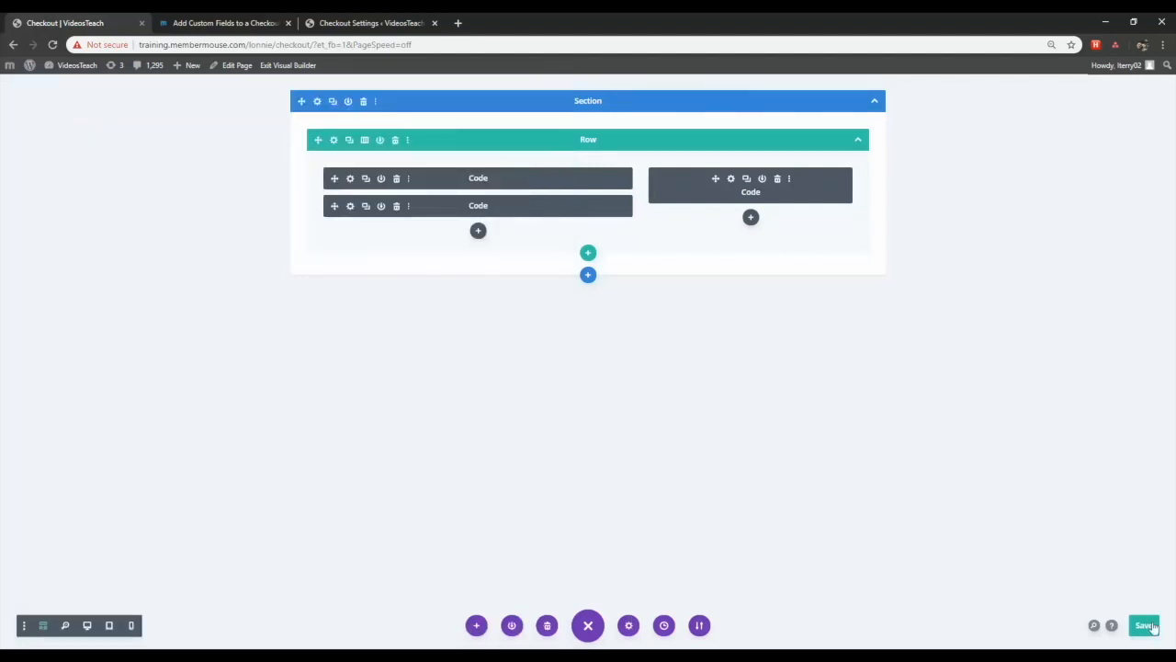
click(1144, 625)
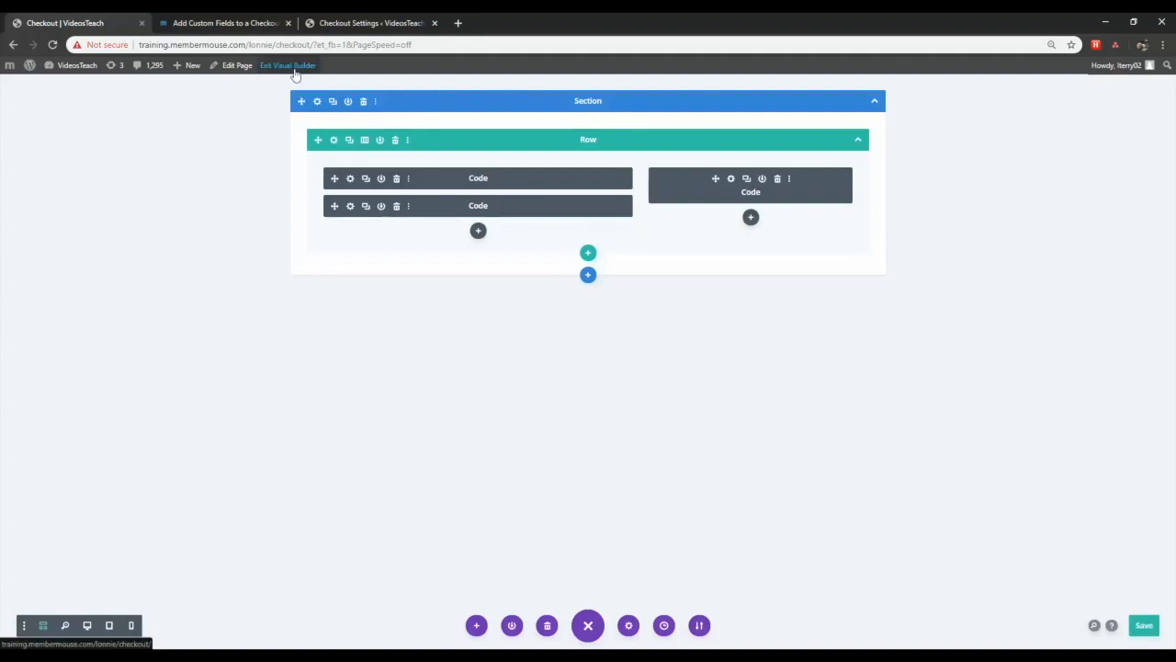
click(287, 66)
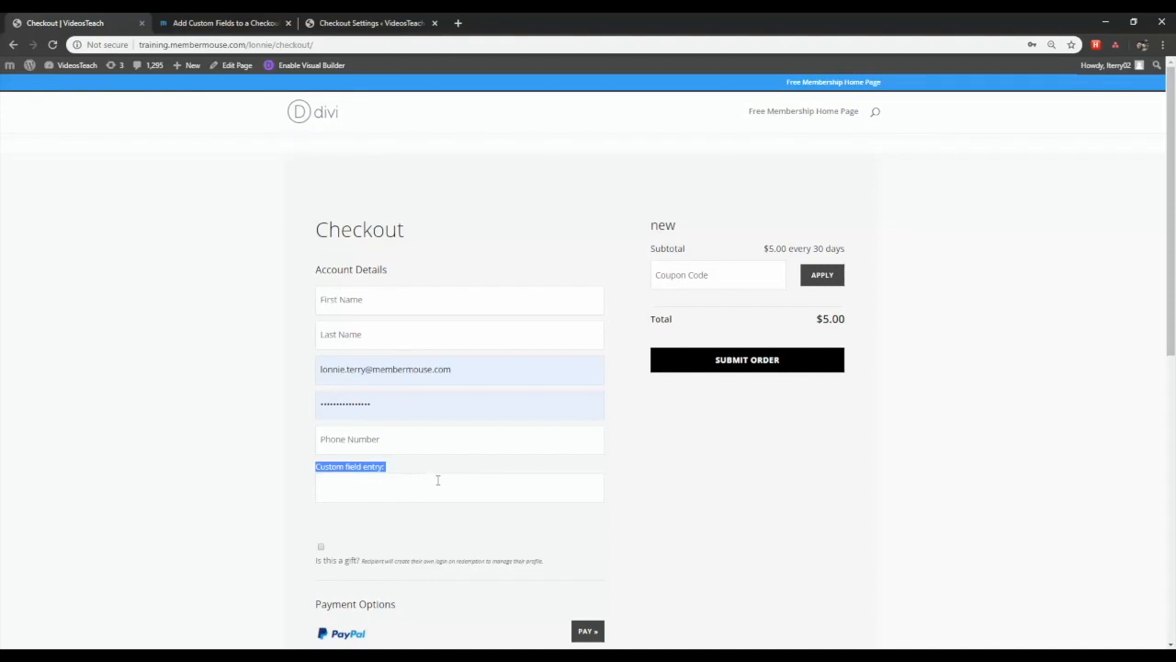
mouse_move(442, 562)
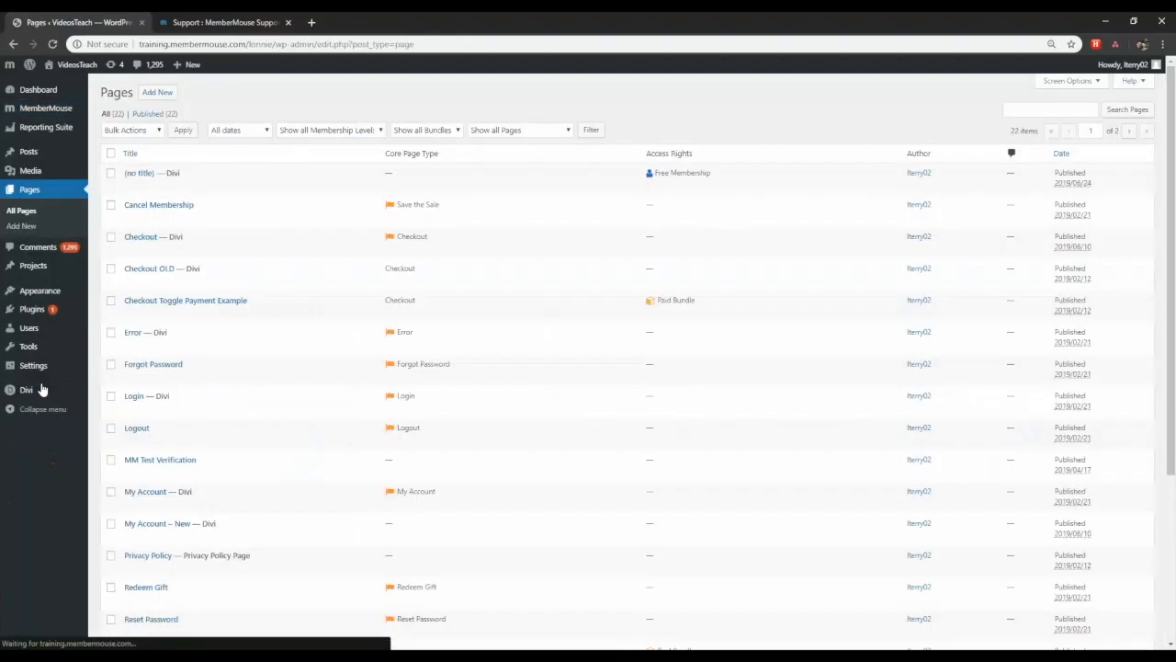
Edit the Checkout page and return it to the default WordPress editor.
click(140, 235)
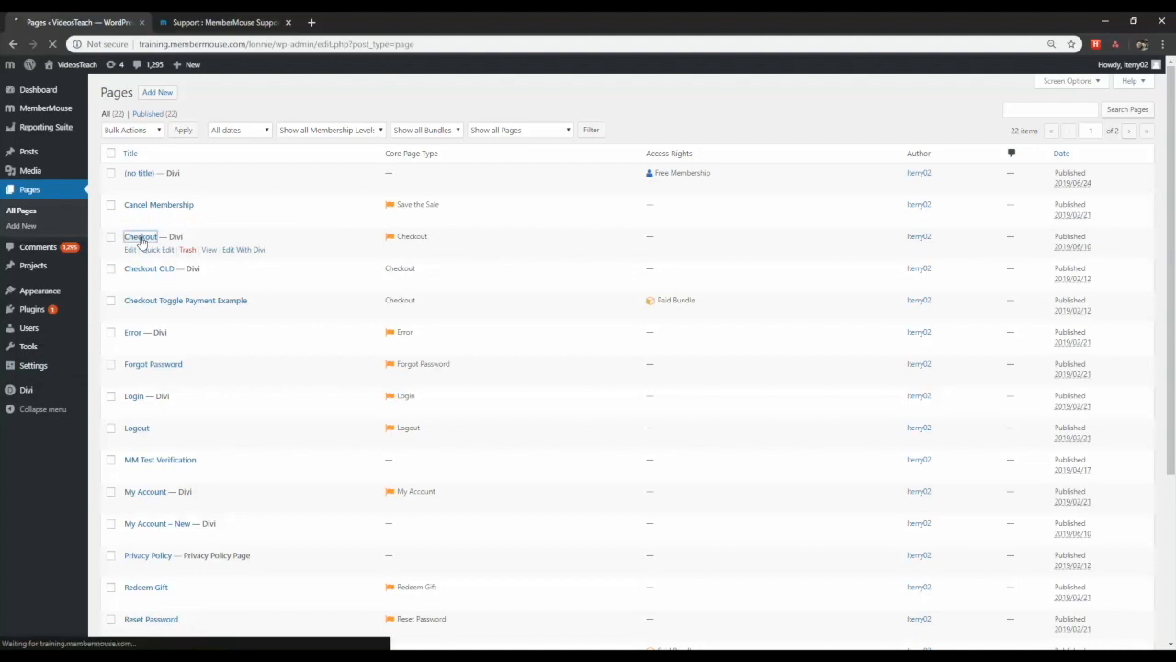
click(140, 235)
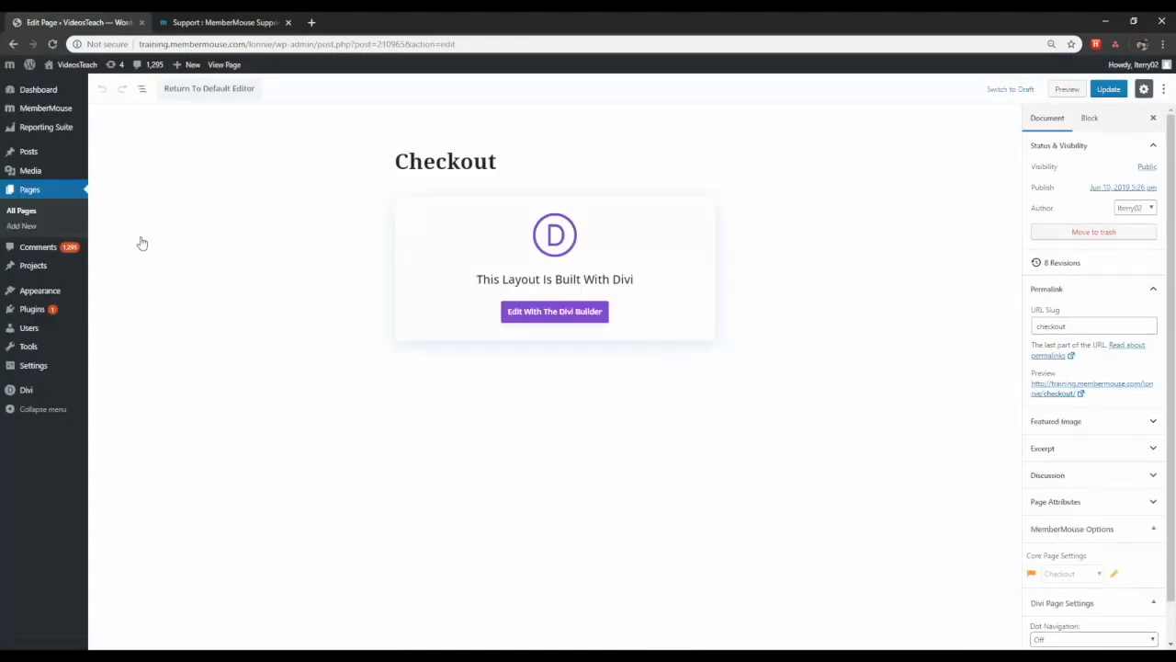
mouse_move(217, 105)
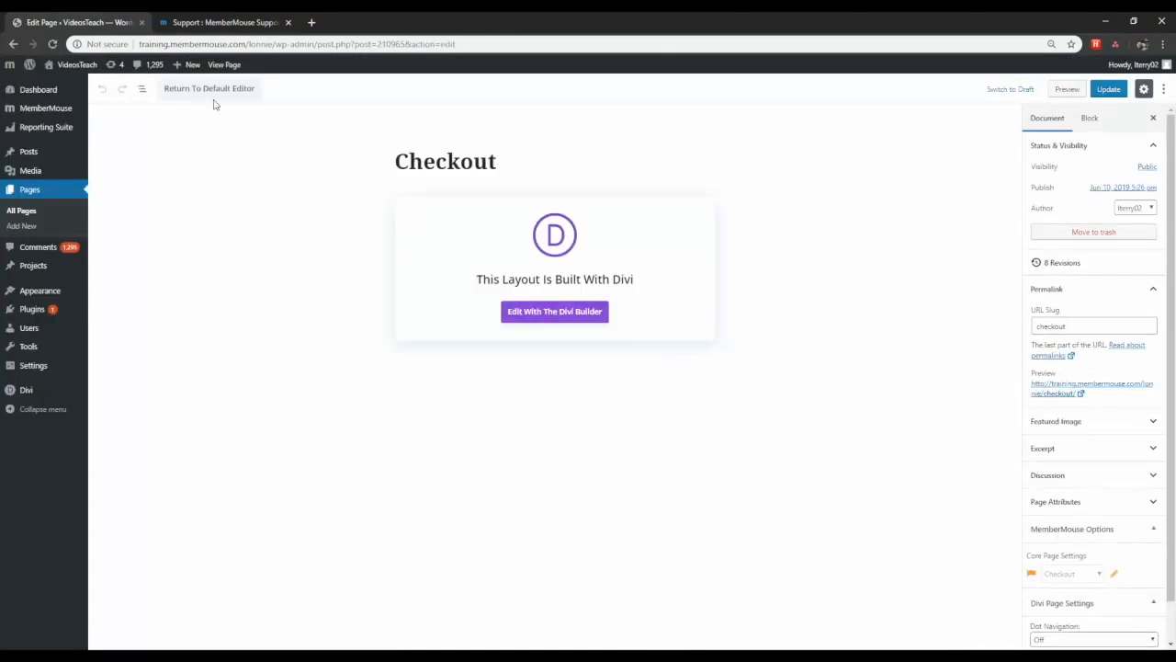
click(210, 89)
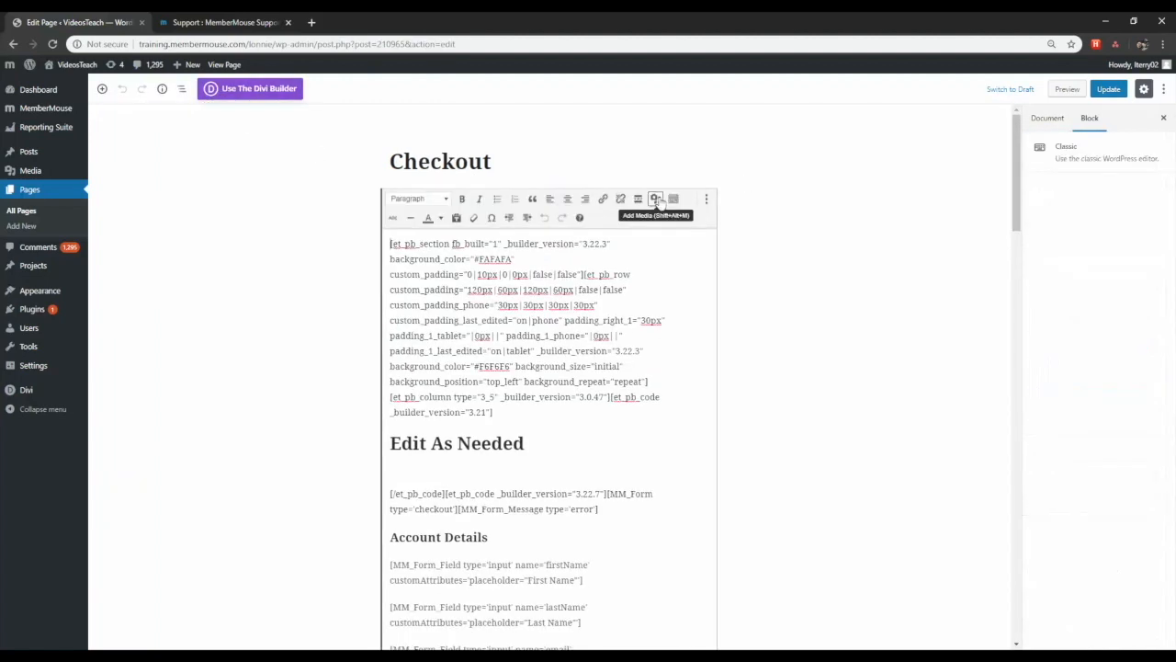
Show the content block as HTML, then switch to the MemberMouse support site tab.
click(705, 198)
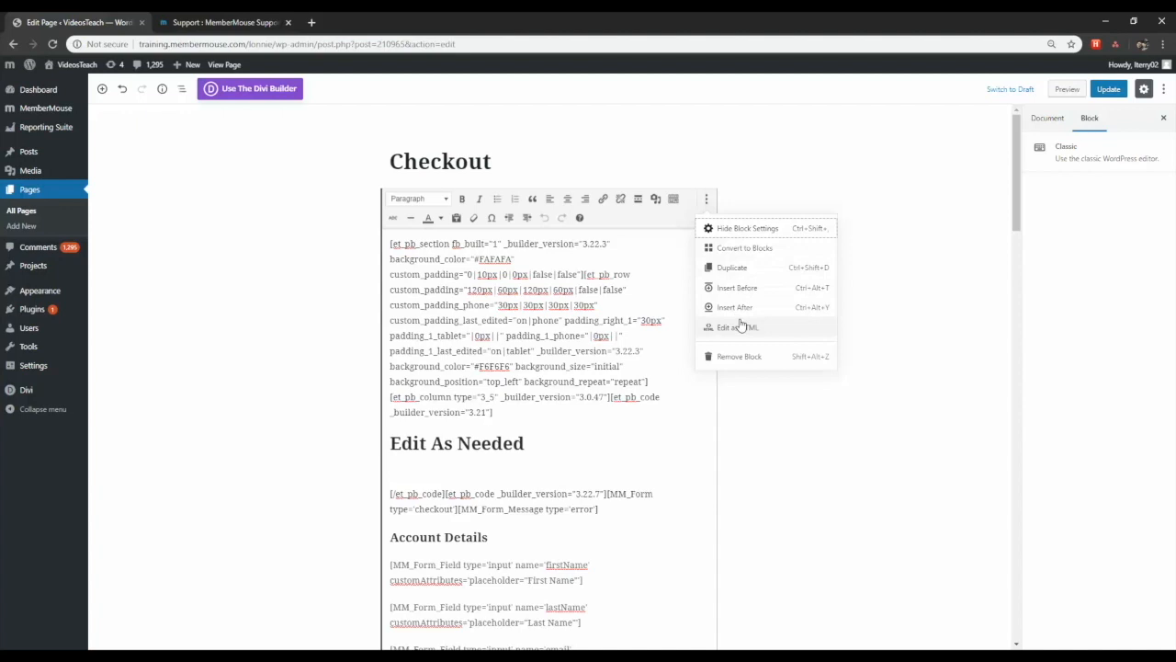
click(739, 327)
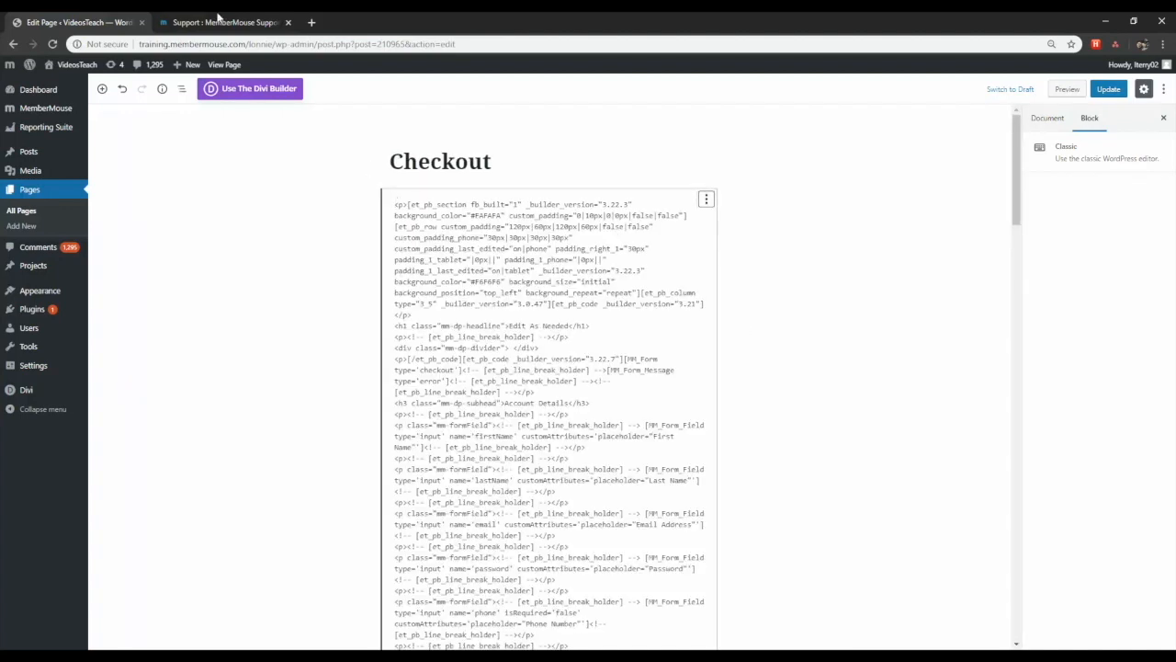
click(225, 22)
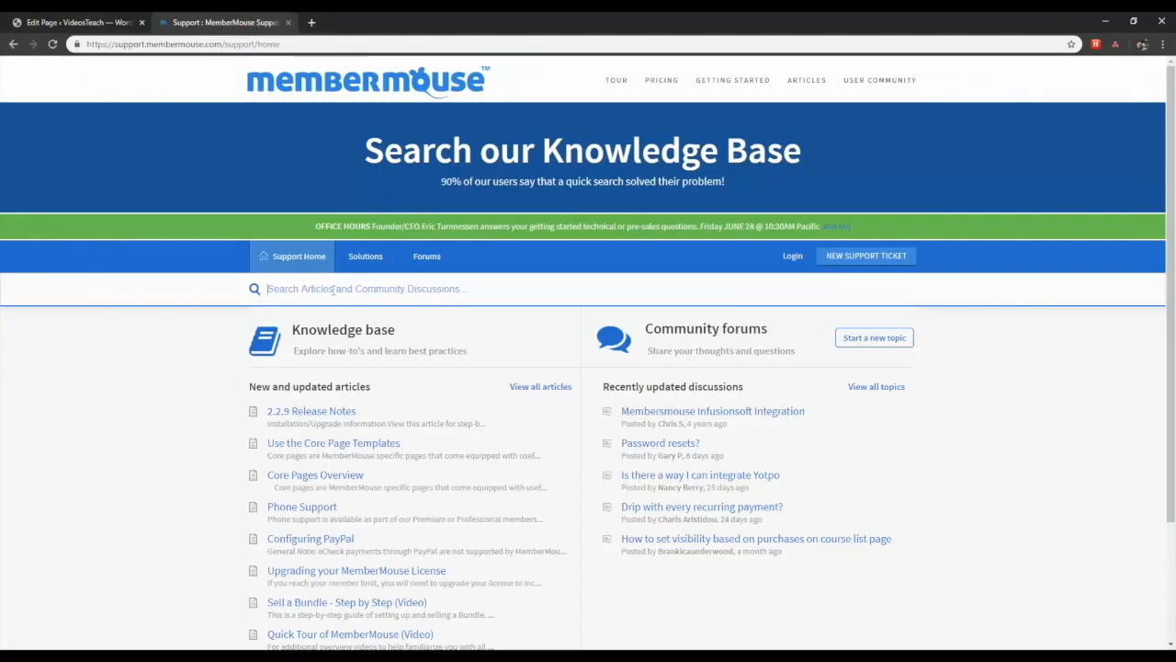
Search 'checkout', find the Checkout Core Page Template article and copy its template code.
text(checkout core page template)
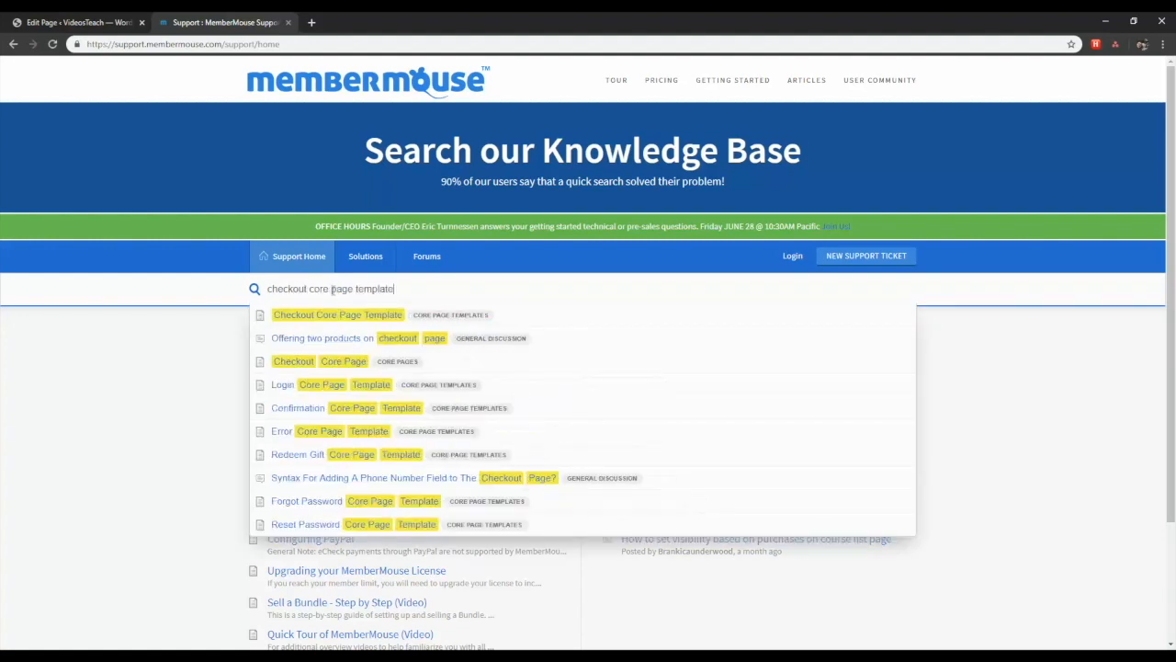
click(338, 315)
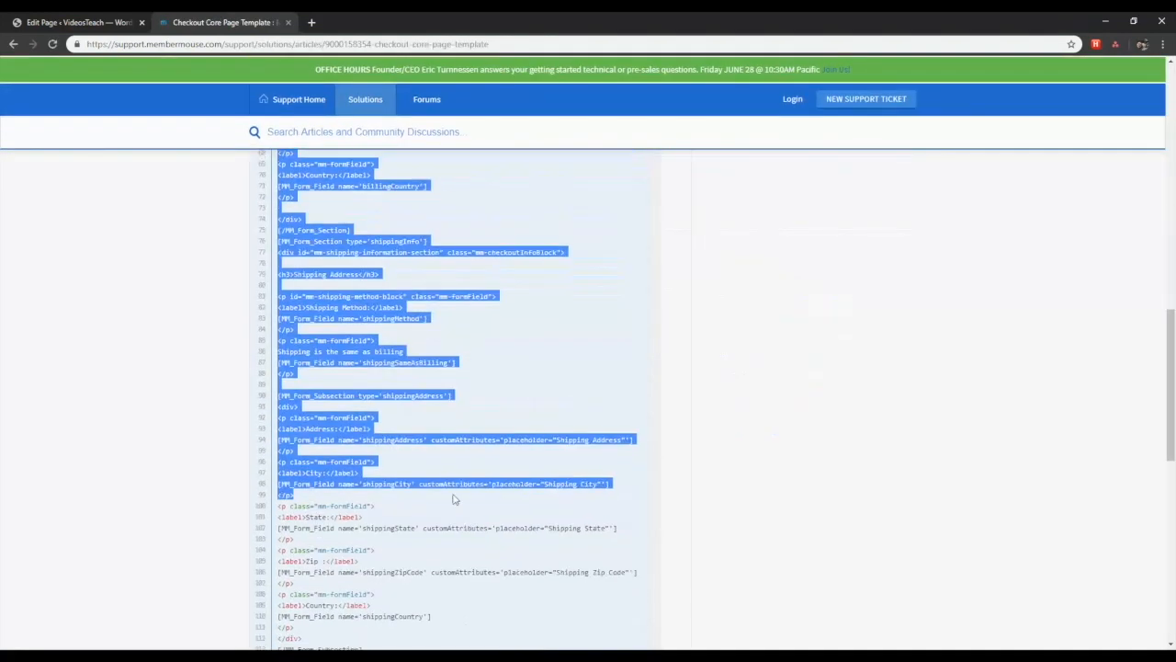
right_click(451, 500)
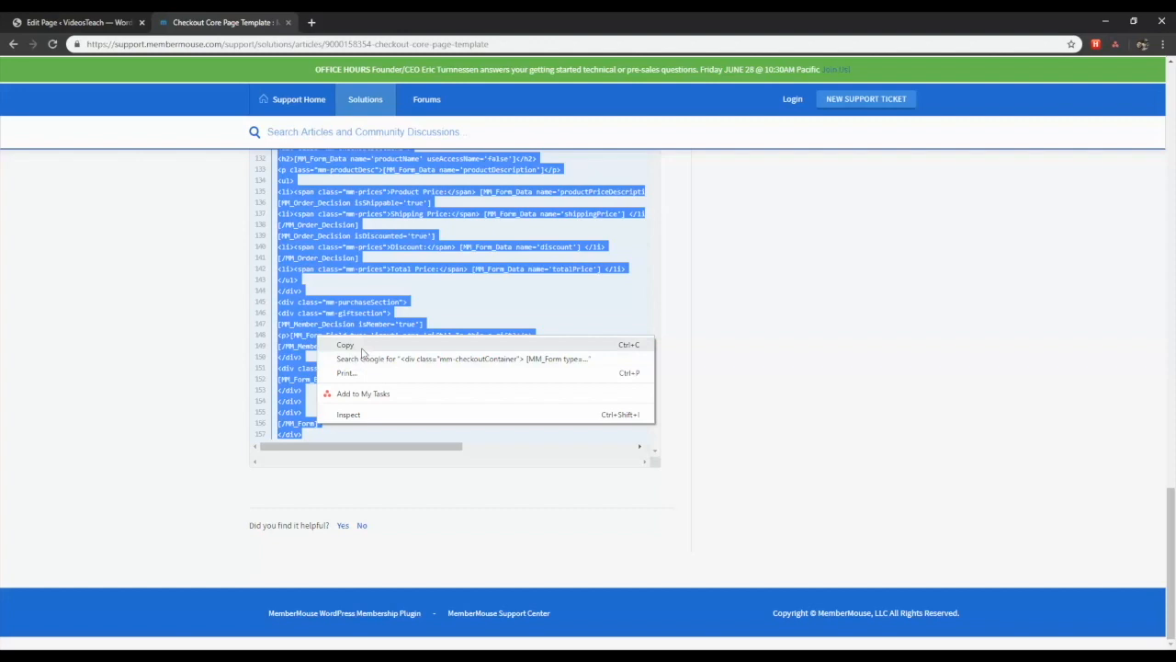
click(73, 22)
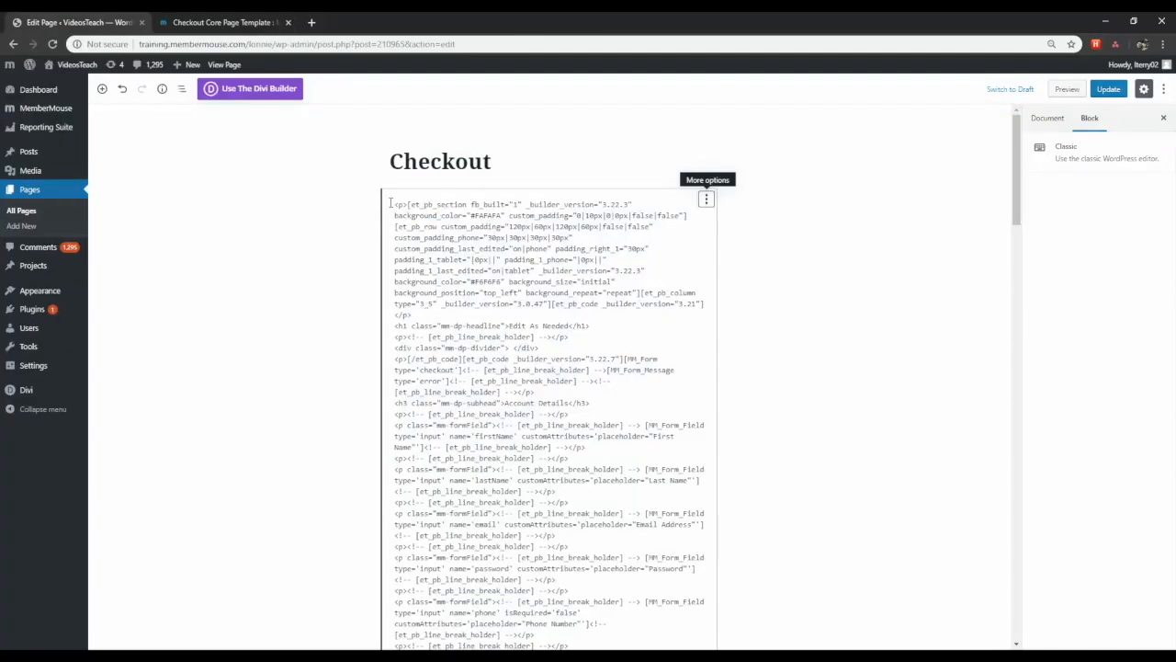
Paste the MemberMouse template code over the Divi markup and update the Checkout page.
scroll(down, 3)
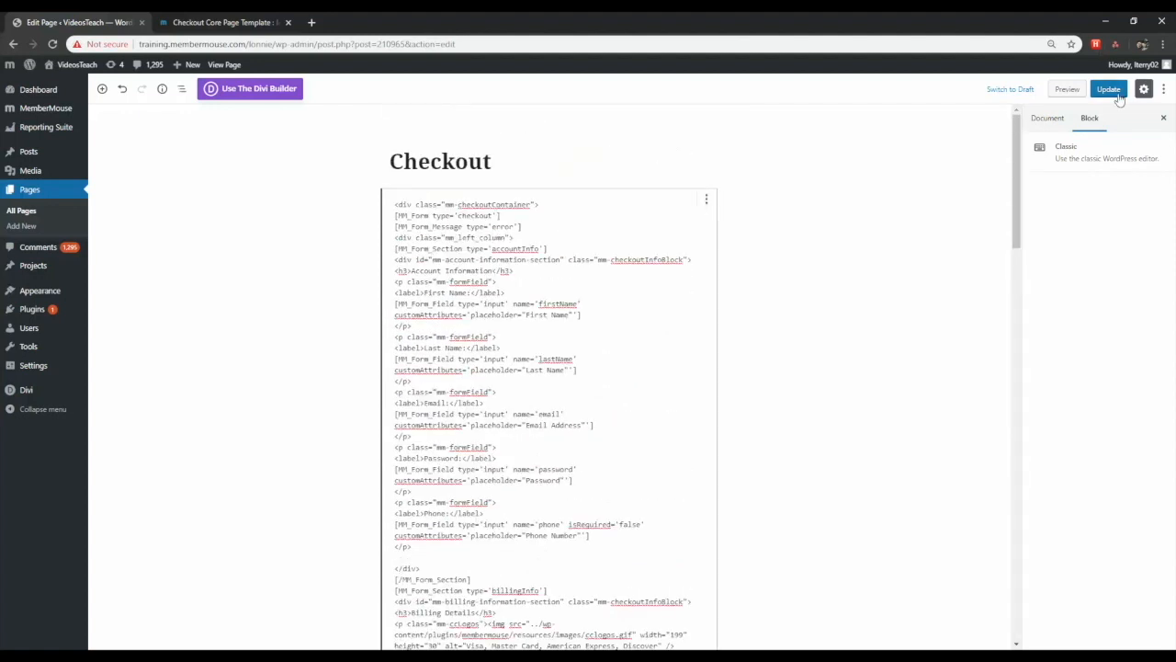
click(1108, 88)
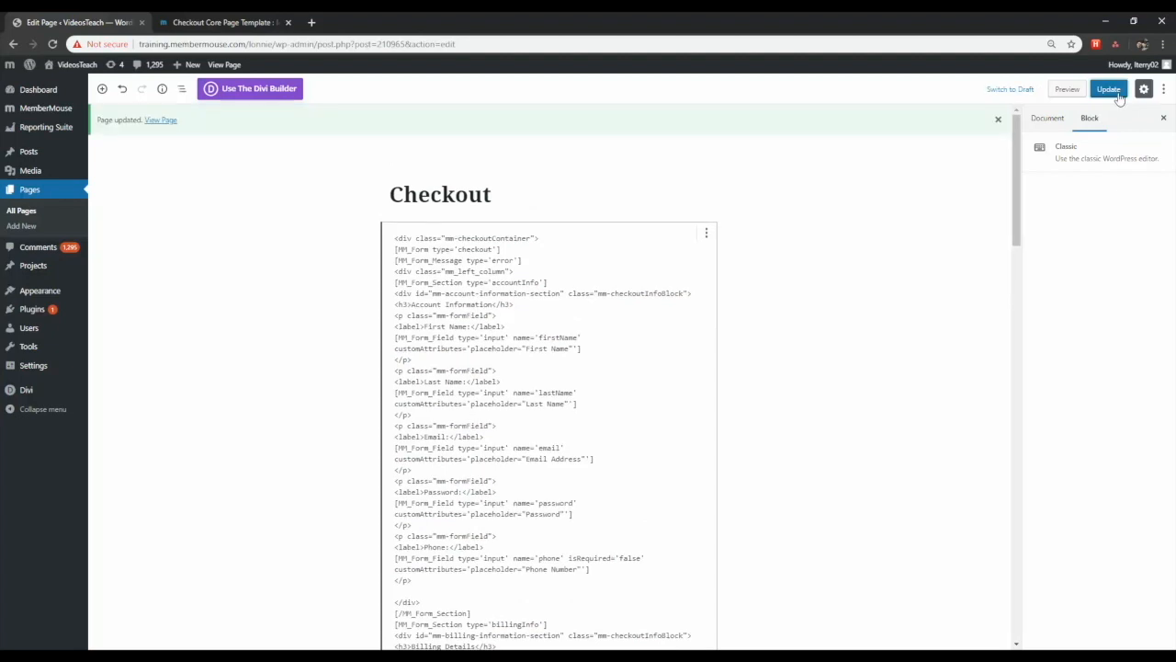